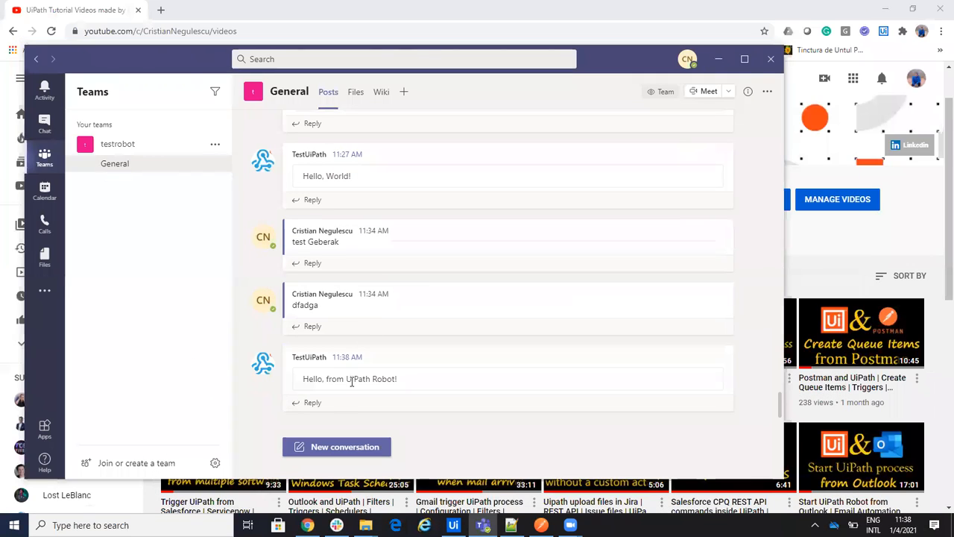
{"action": "mouse_move", "coordinate": [469, 257]}
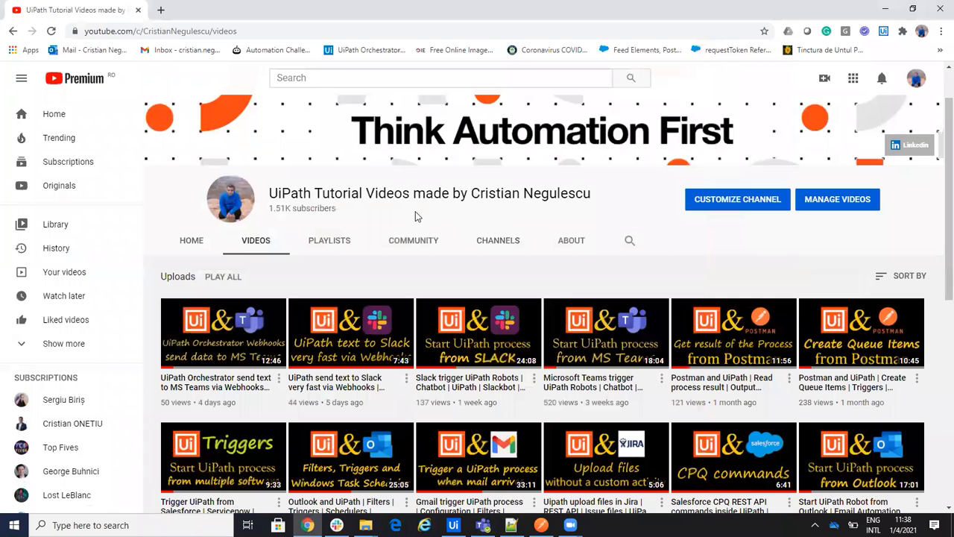
{"action": "mouse_move", "coordinate": [308, 169]}
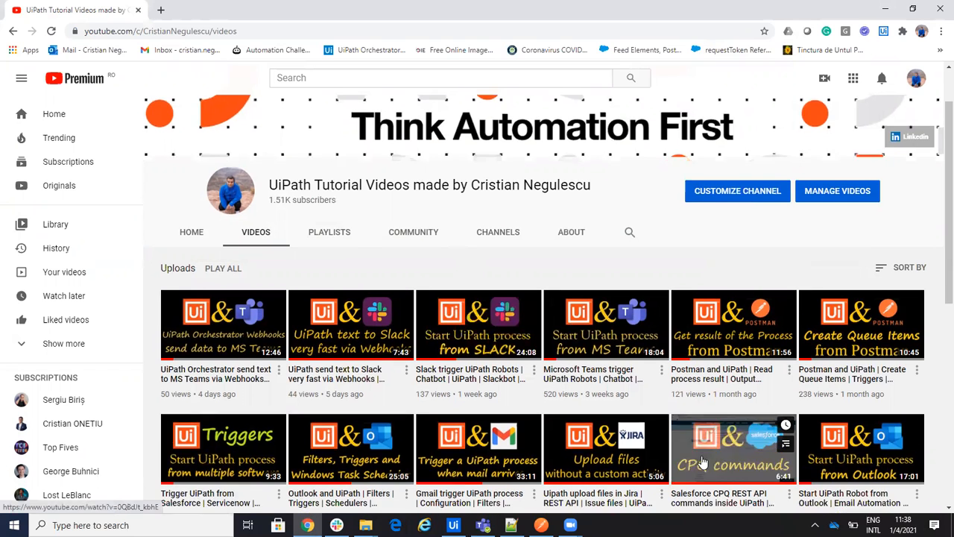
Step: Scroll through the UiPath tutorial channel's Videos list on YouTube
{"action": "scroll", "scroll_direction": "down", "scroll_amount": 3}
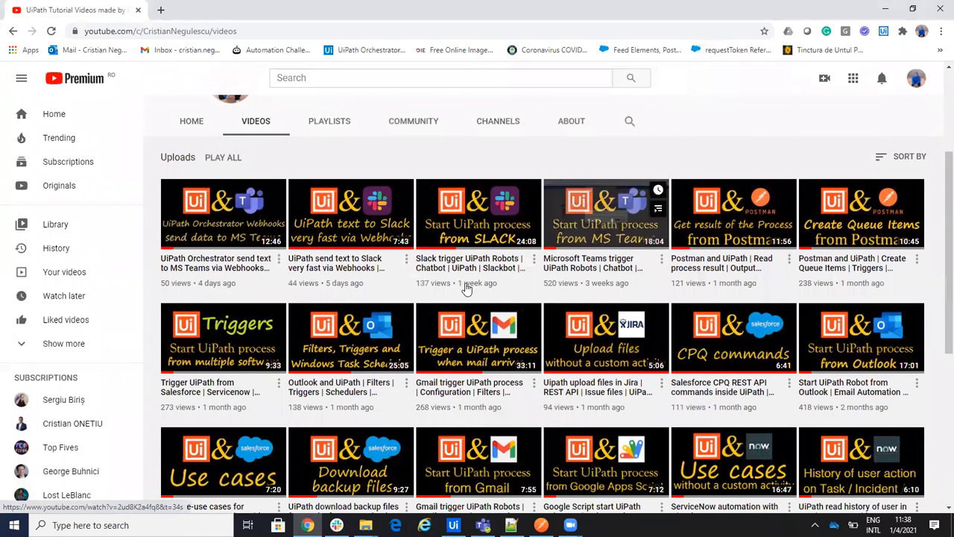
{"action": "mouse_move", "coordinate": [581, 270]}
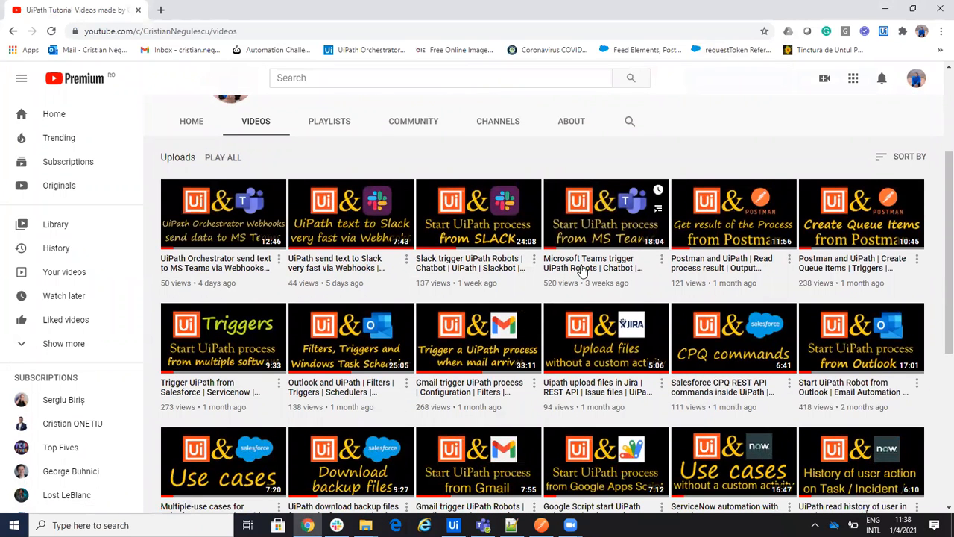
{"action": "mouse_move", "coordinate": [605, 282]}
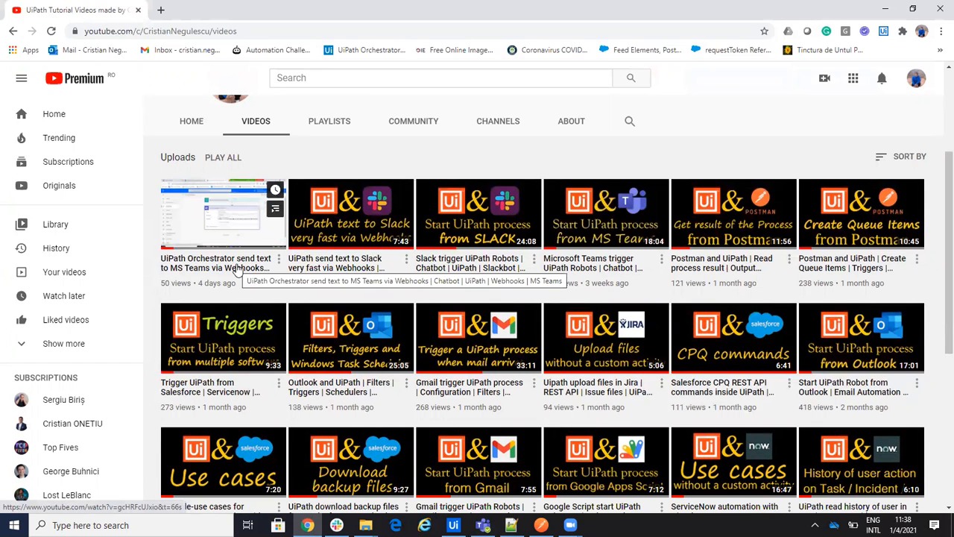
{"action": "mouse_move", "coordinate": [398, 292]}
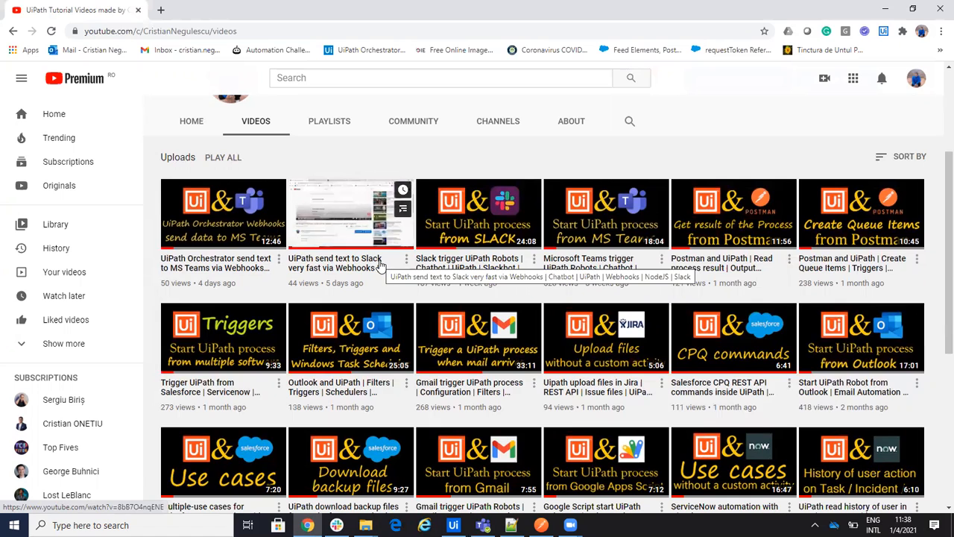
{"action": "mouse_move", "coordinate": [375, 303]}
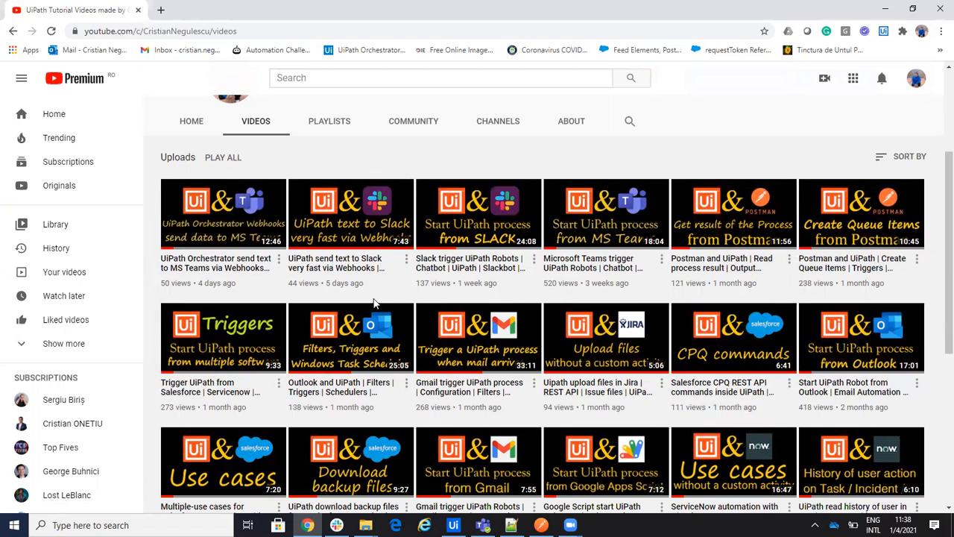
{"action": "mouse_move", "coordinate": [350, 214]}
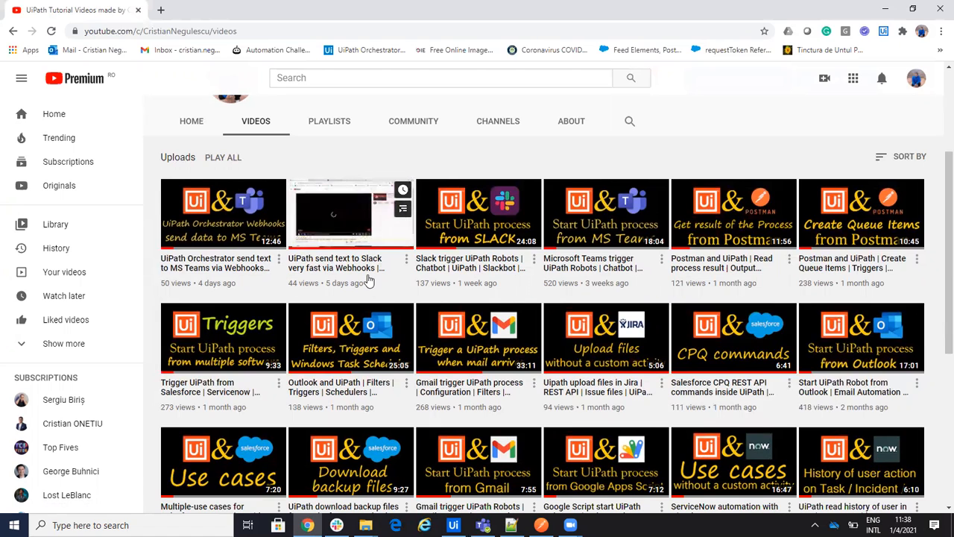
{"action": "mouse_move", "coordinate": [763, 72]}
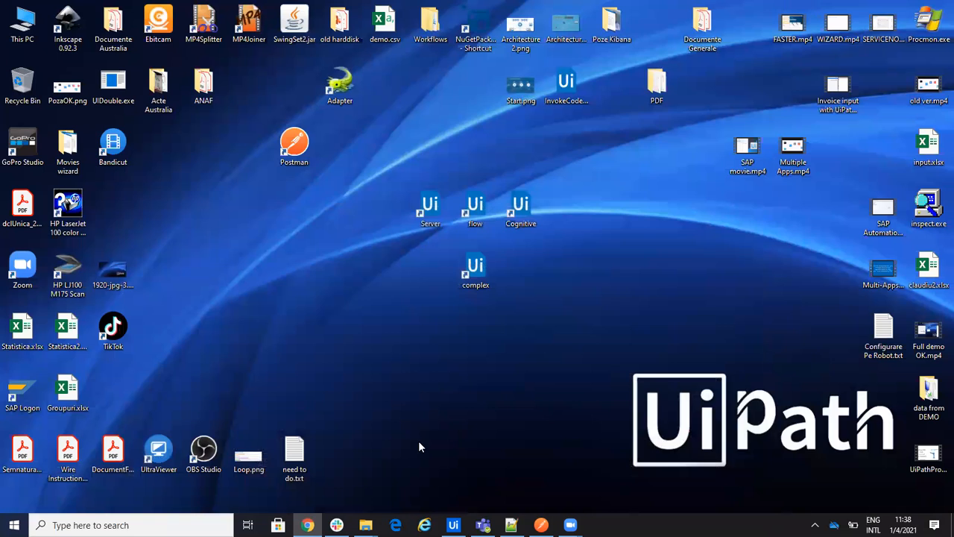
Step: Restore the Teams window and open the General channel's More options menu
{"action": "left_click", "coordinate": [481, 525]}
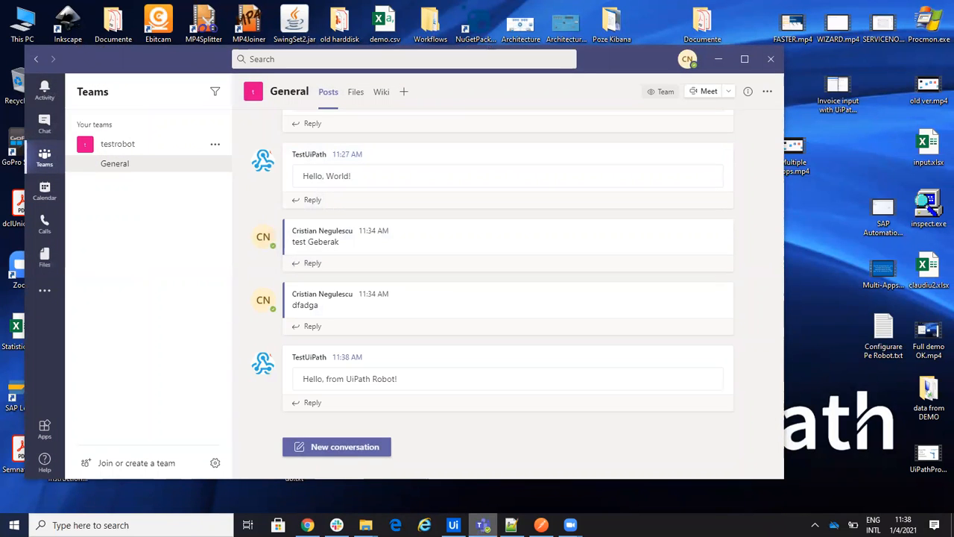
{"action": "mouse_move", "coordinate": [546, 443]}
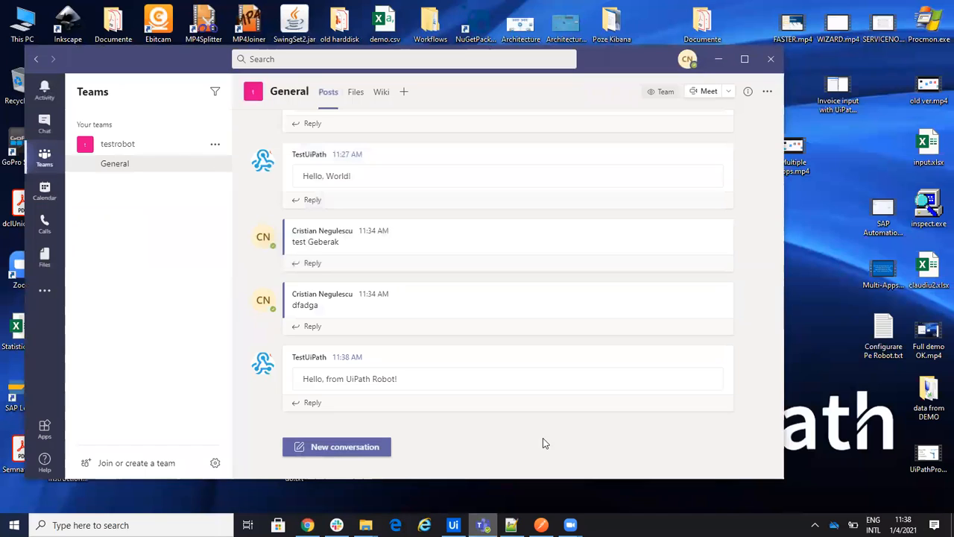
{"action": "left_click", "coordinate": [767, 90]}
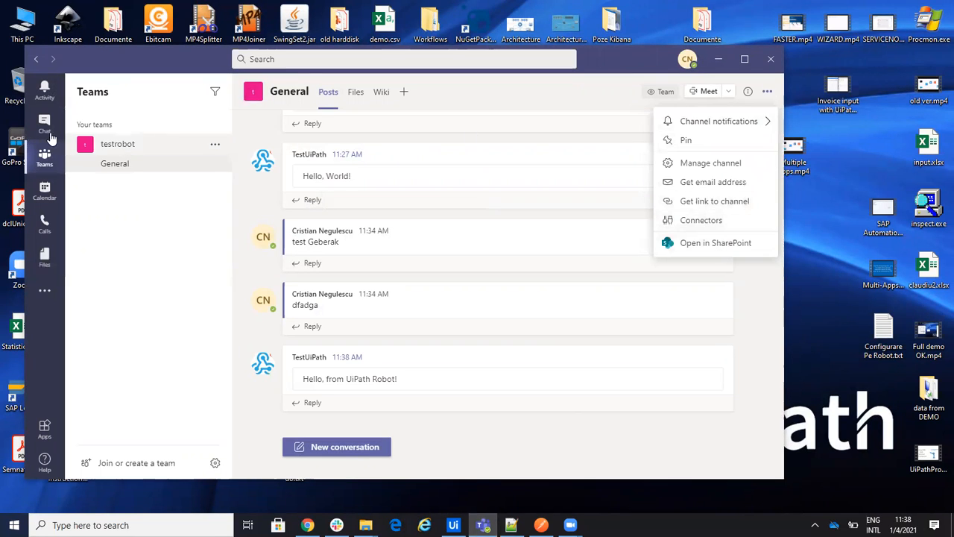
Step: Remove the configured TestUiPath Incoming Webhook, giving 'too many messages' as the reason
{"action": "left_click", "coordinate": [699, 220]}
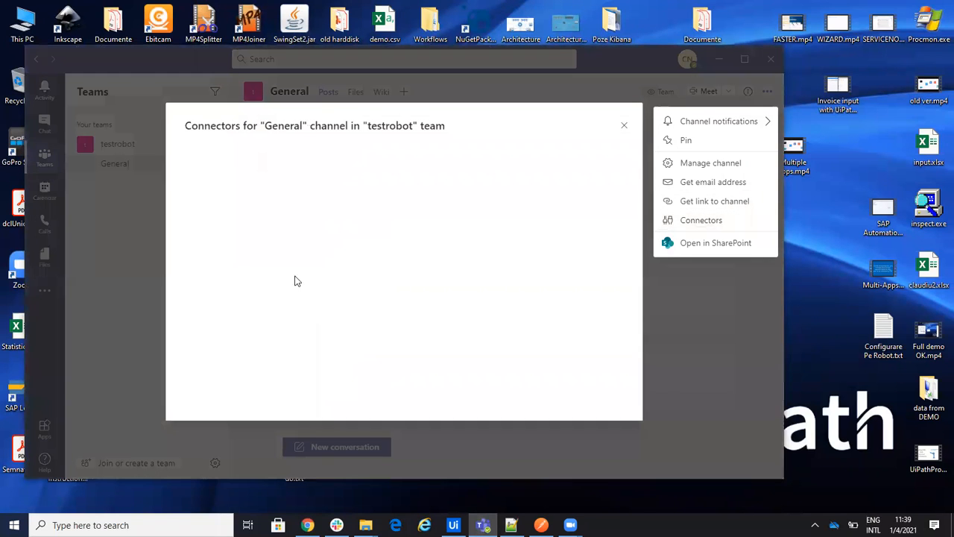
{"action": "mouse_move", "coordinate": [262, 222]}
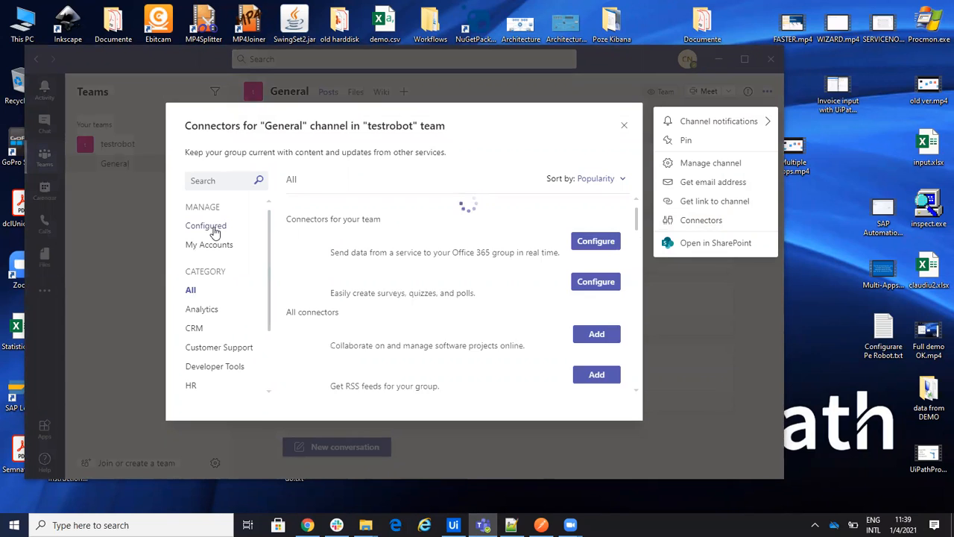
{"action": "left_click", "coordinate": [206, 225]}
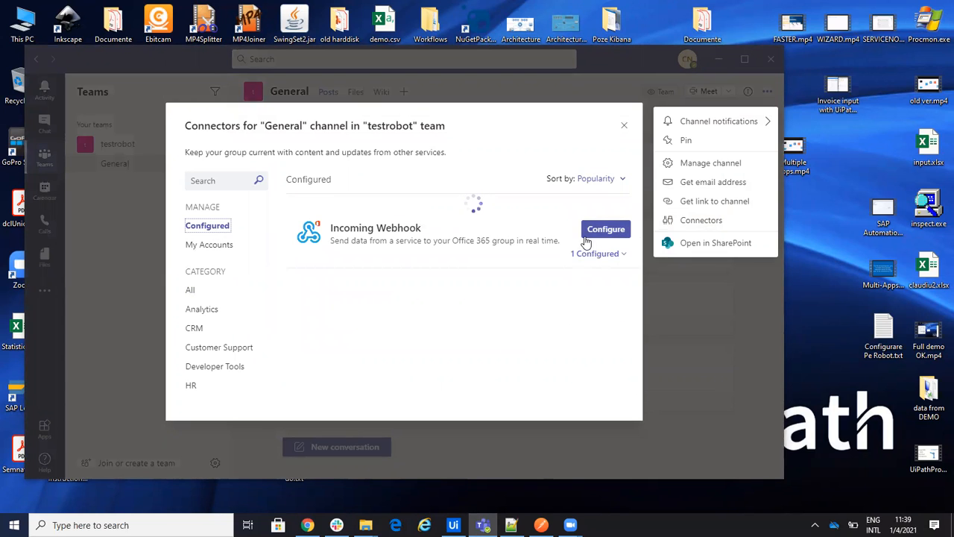
{"action": "left_click", "coordinate": [596, 253]}
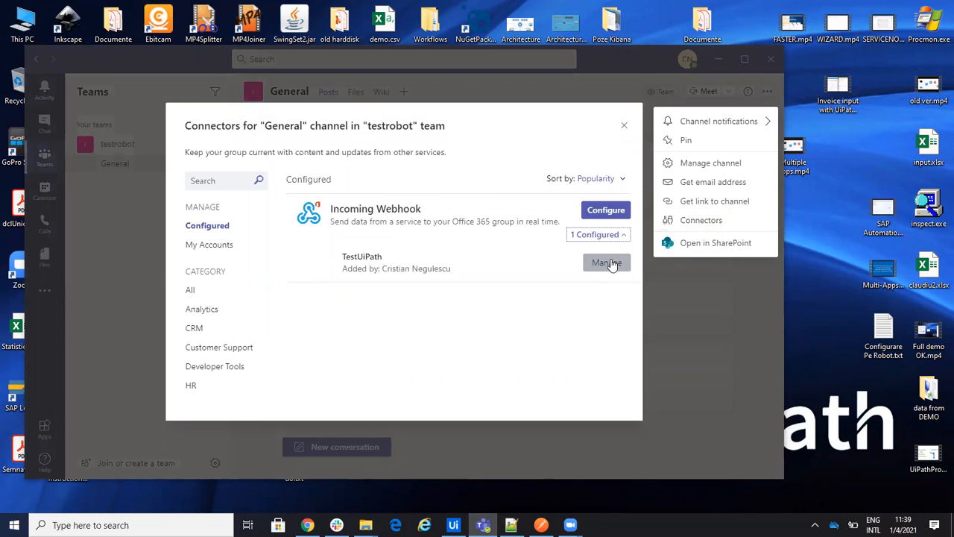
{"action": "left_click", "coordinate": [606, 262]}
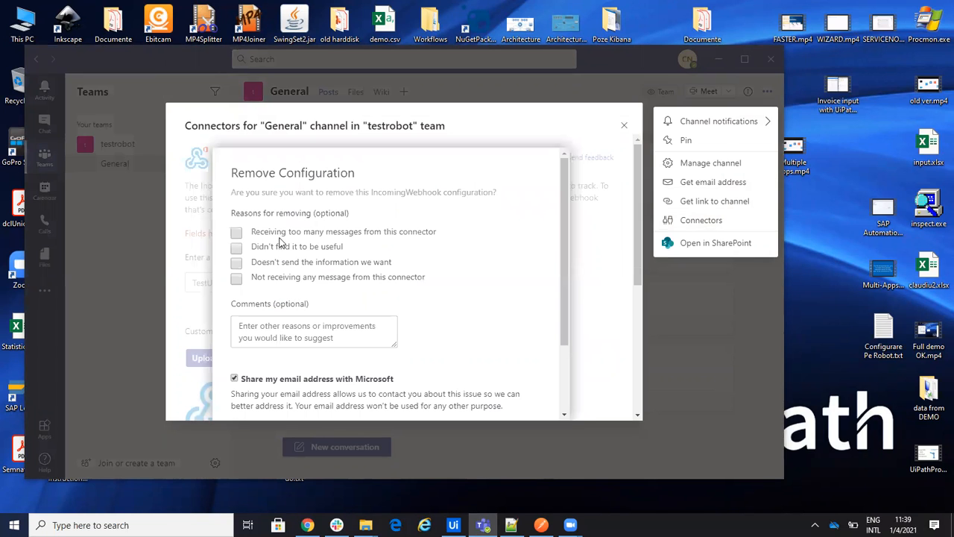
{"action": "left_click", "coordinate": [236, 232]}
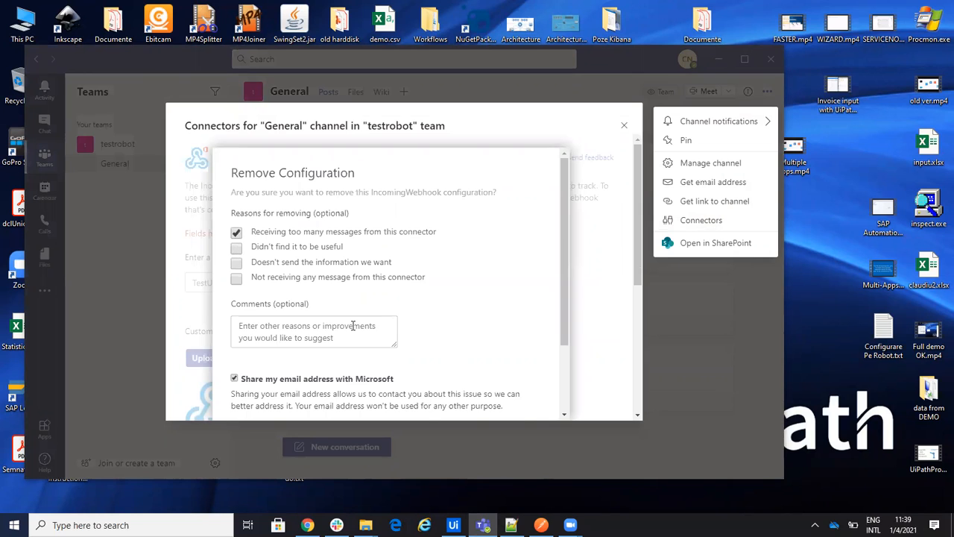
{"action": "scroll", "scroll_direction": "down", "scroll_amount": 3}
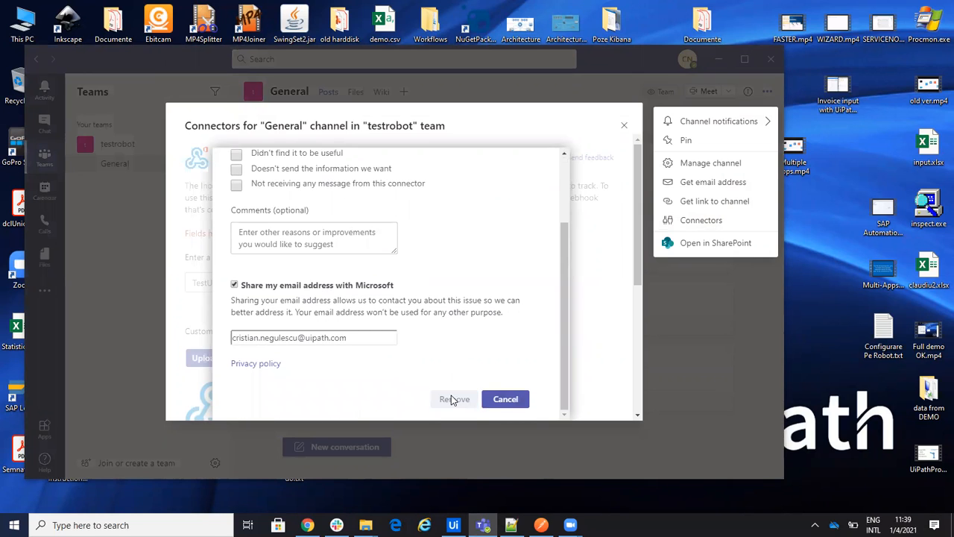
{"action": "left_click", "coordinate": [453, 398]}
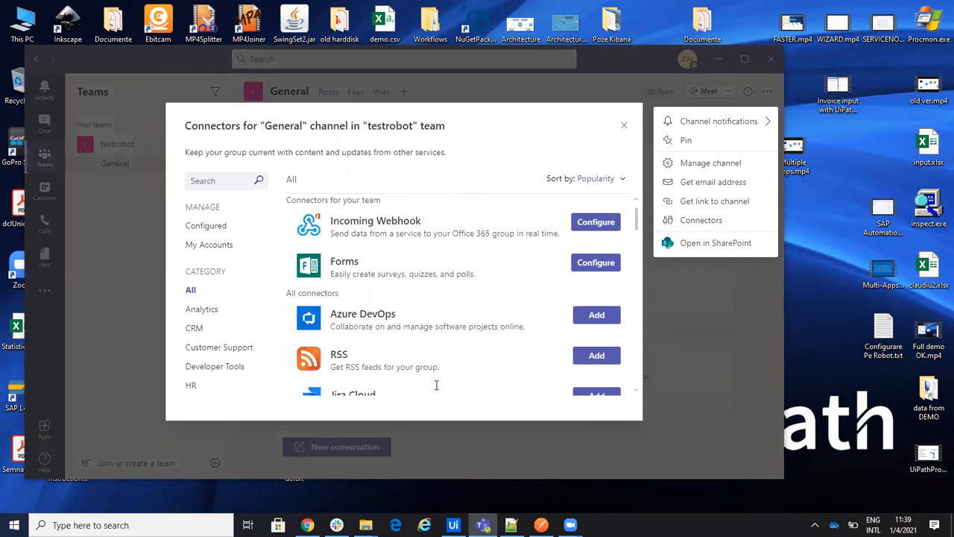
{"action": "mouse_move", "coordinate": [518, 124]}
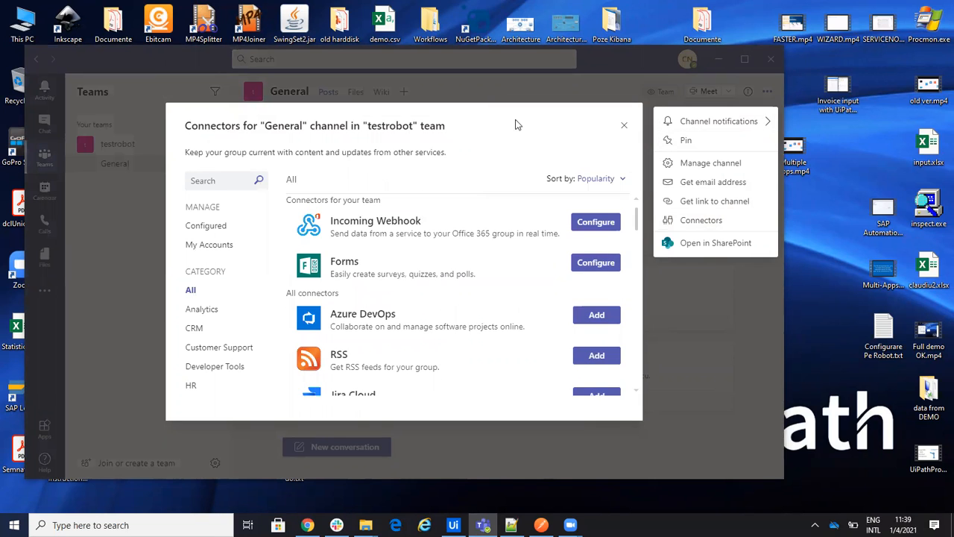
Step: Close the connectors window and reopen Connectors from the General channel's options
{"action": "left_click", "coordinate": [624, 124]}
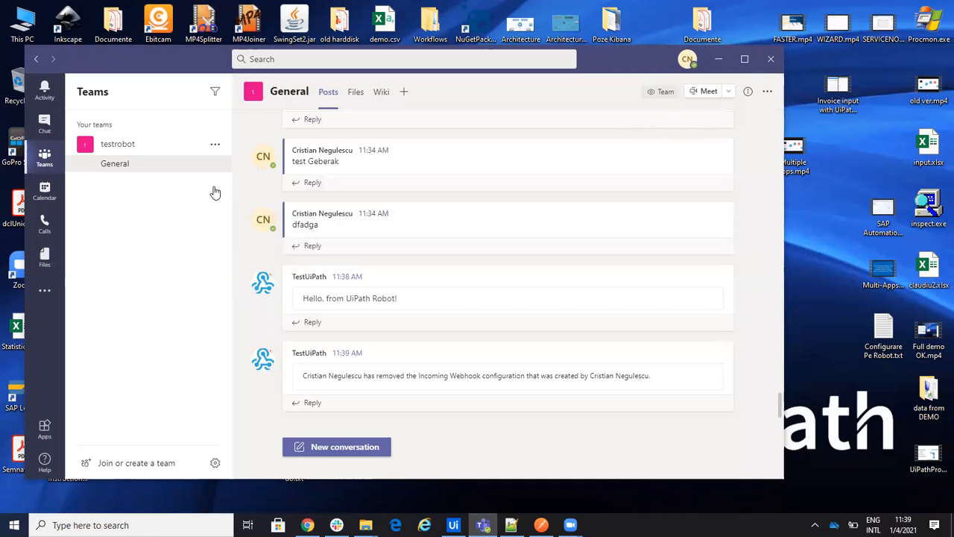
{"action": "mouse_move", "coordinate": [298, 95]}
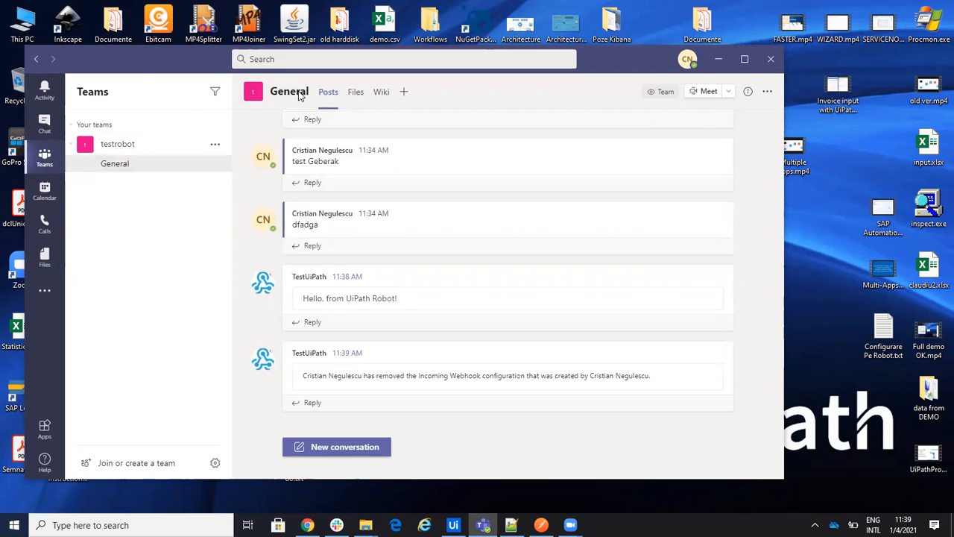
{"action": "left_click", "coordinate": [767, 91]}
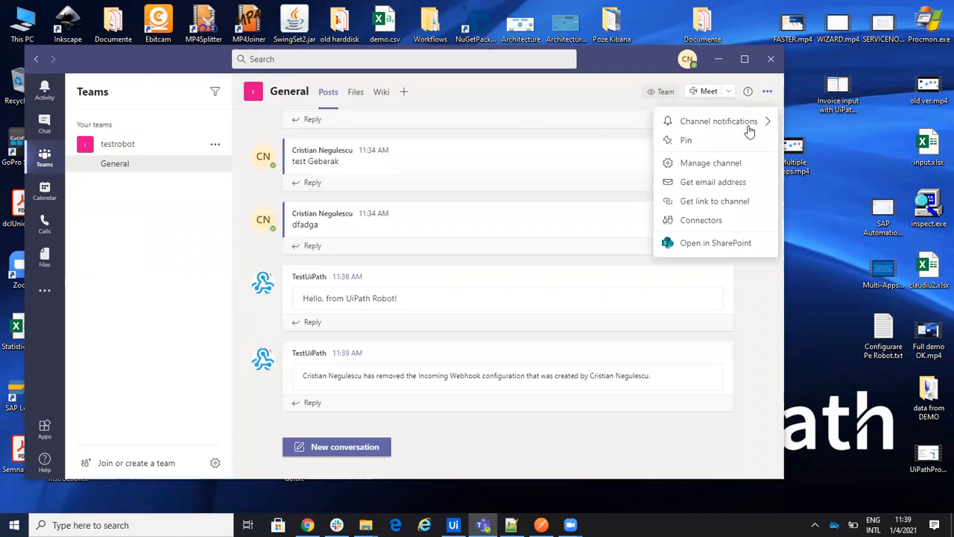
{"action": "left_click", "coordinate": [700, 219]}
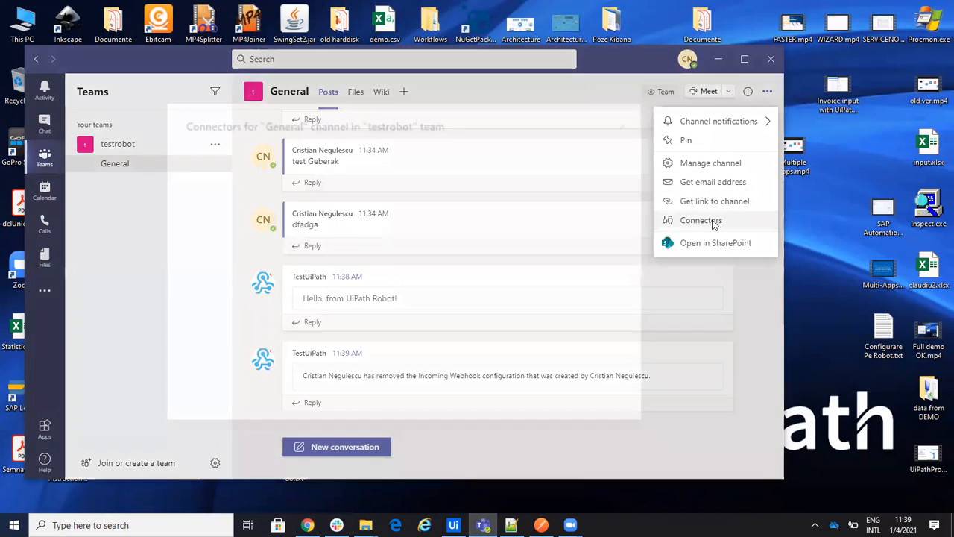
{"action": "left_click", "coordinate": [701, 220]}
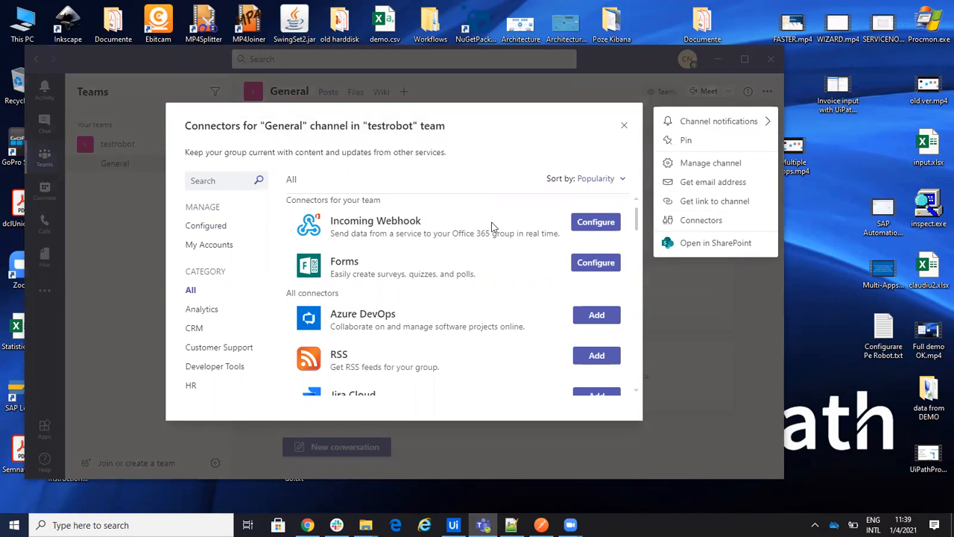
Step: Configure an Incoming Webhook named 'UiPathRobot' and copy its generated URL to the clipboard
{"action": "left_click", "coordinate": [596, 222]}
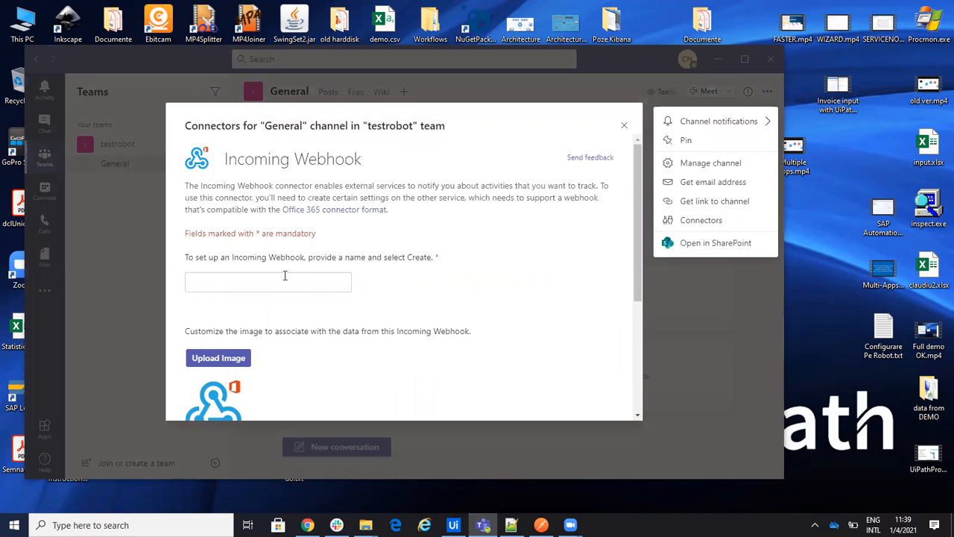
{"action": "left_click", "coordinate": [267, 281]}
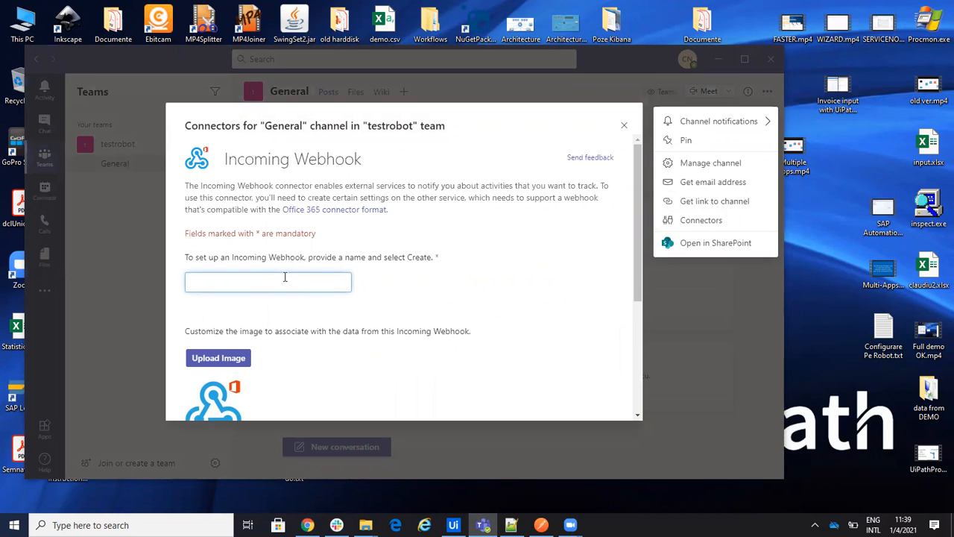
{"action": "type", "text": "UiPath"}
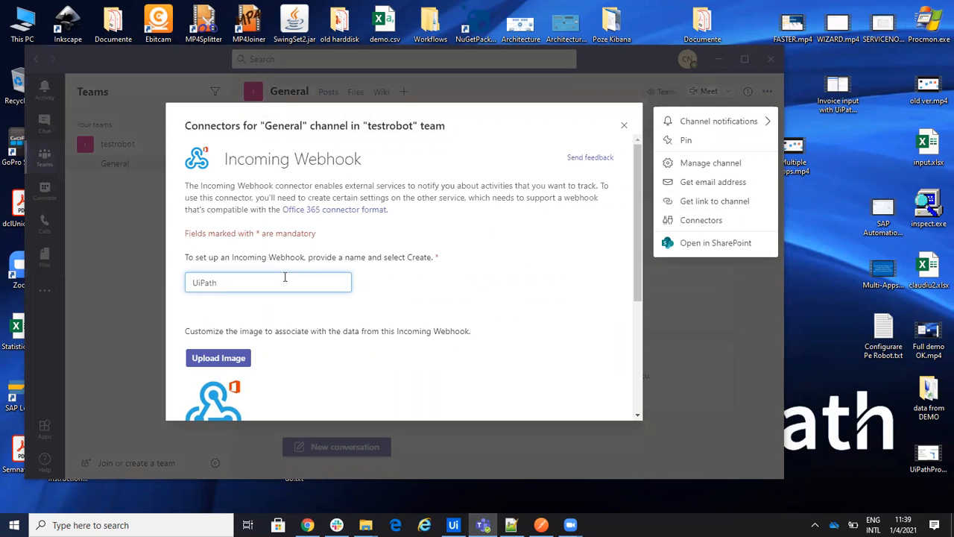
{"action": "type", "text": "Robot"}
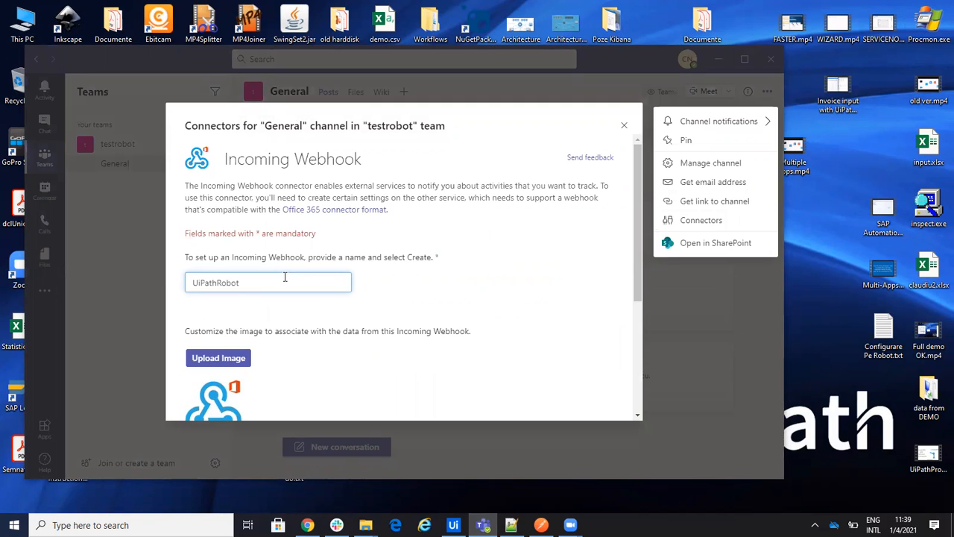
{"action": "scroll", "scroll_direction": "down", "scroll_amount": 3}
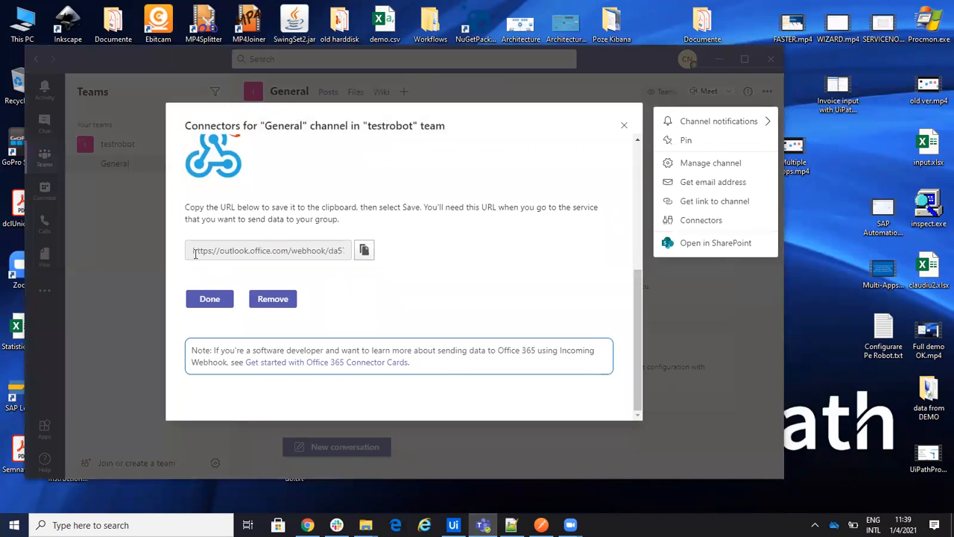
{"action": "mouse_move", "coordinate": [363, 253]}
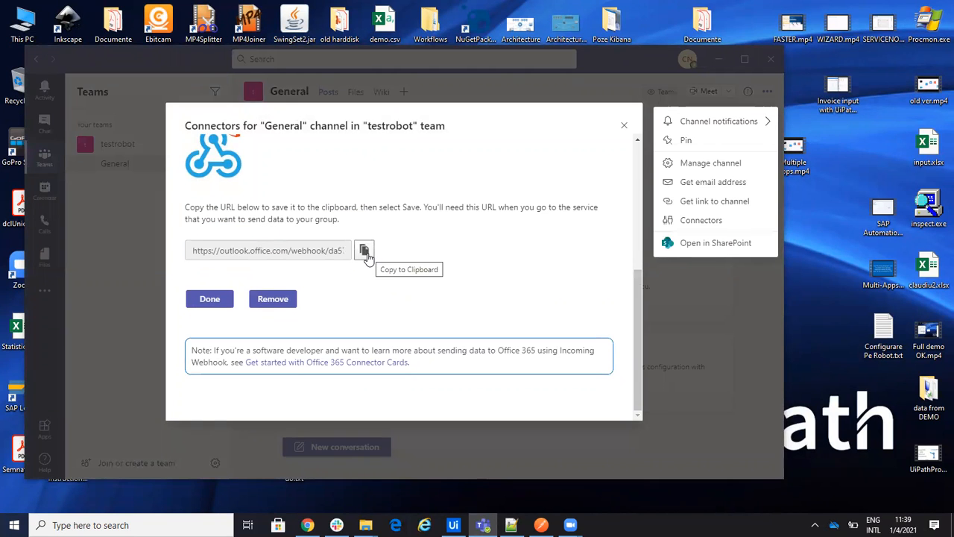
{"action": "left_click", "coordinate": [363, 250]}
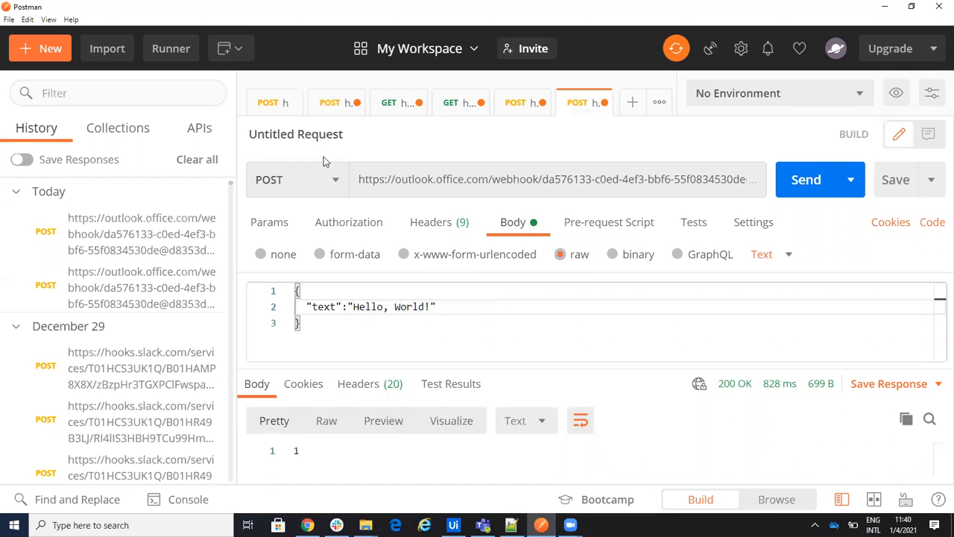
Step: Change Postman's raw body to 'Hello, Live on Youtube!' and send it to the webhook
{"action": "left_click", "coordinate": [421, 306]}
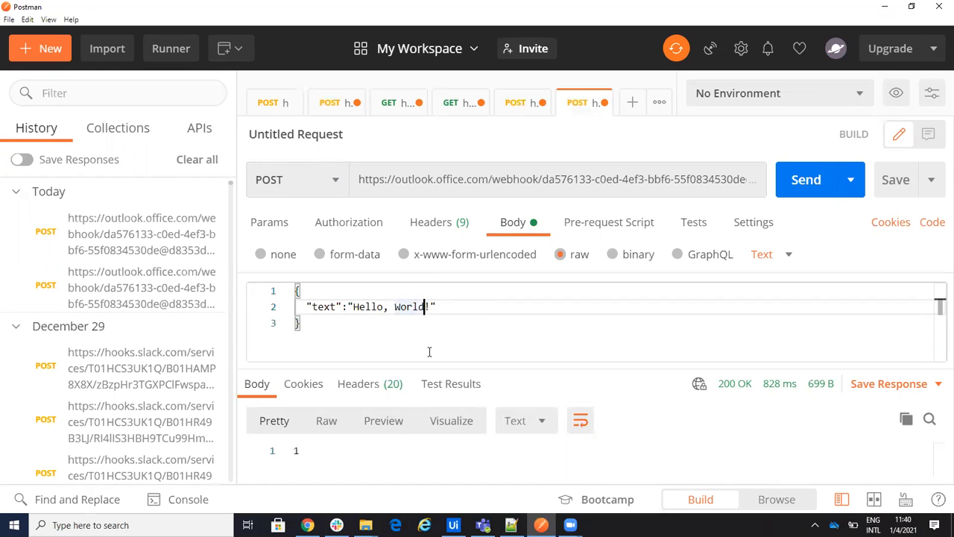
{"action": "key", "text": "Backspace"}
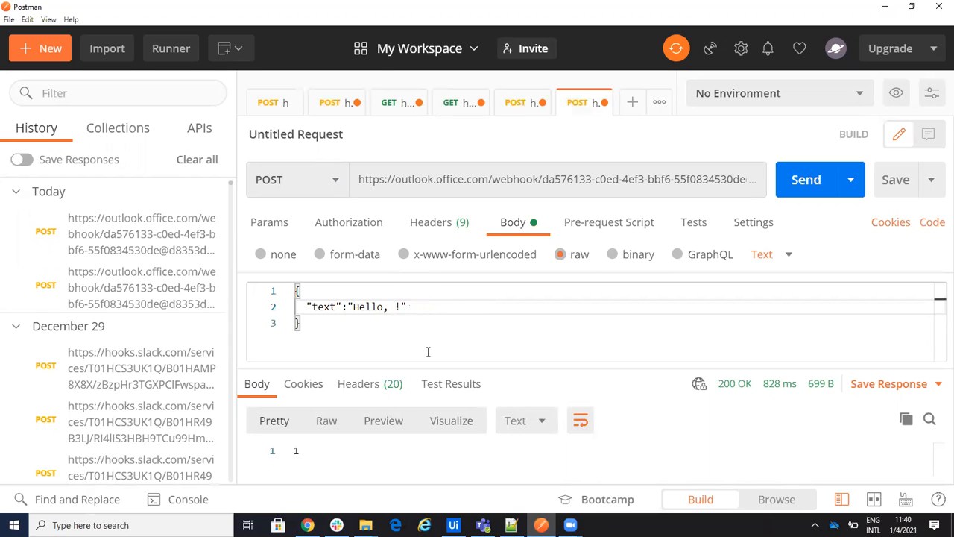
{"action": "type", "text": "Live on"}
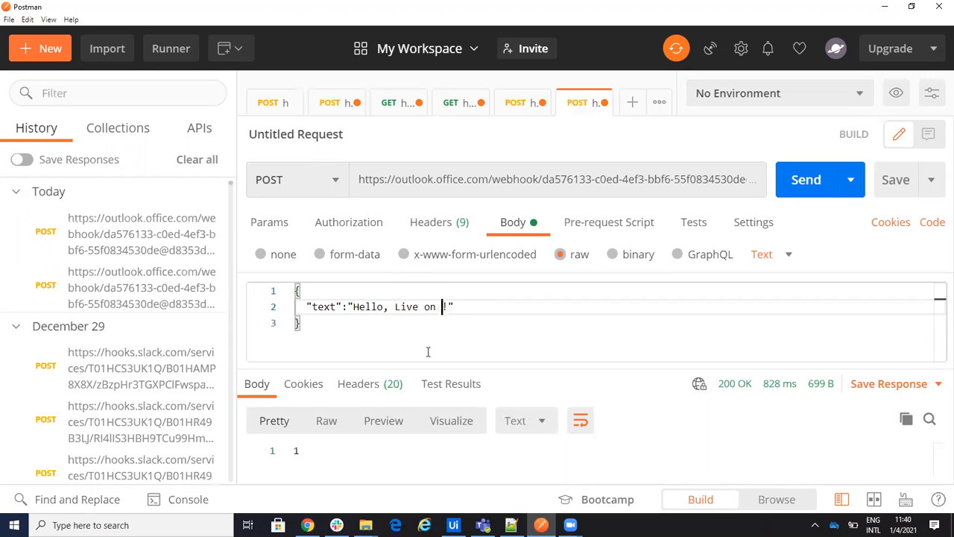
{"action": "type", "text": "Youtube"}
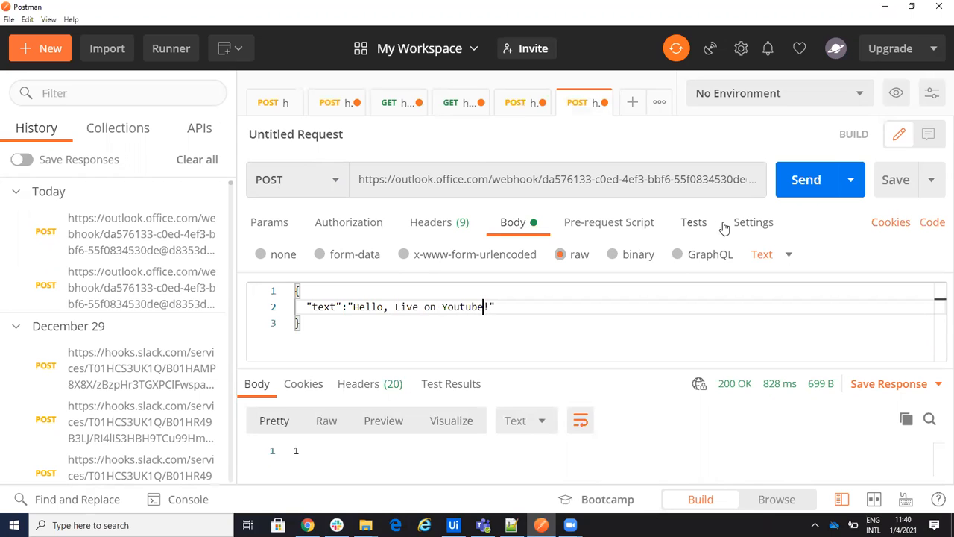
{"action": "left_click", "coordinate": [806, 180]}
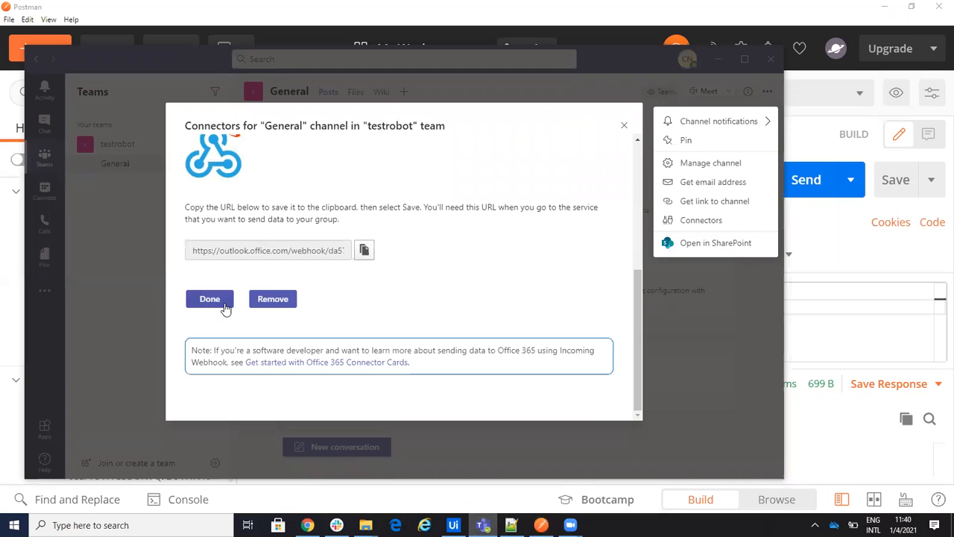
Step: Finish the UiPathRobot webhook configuration and close the Connectors dialog
{"action": "left_click", "coordinate": [209, 298]}
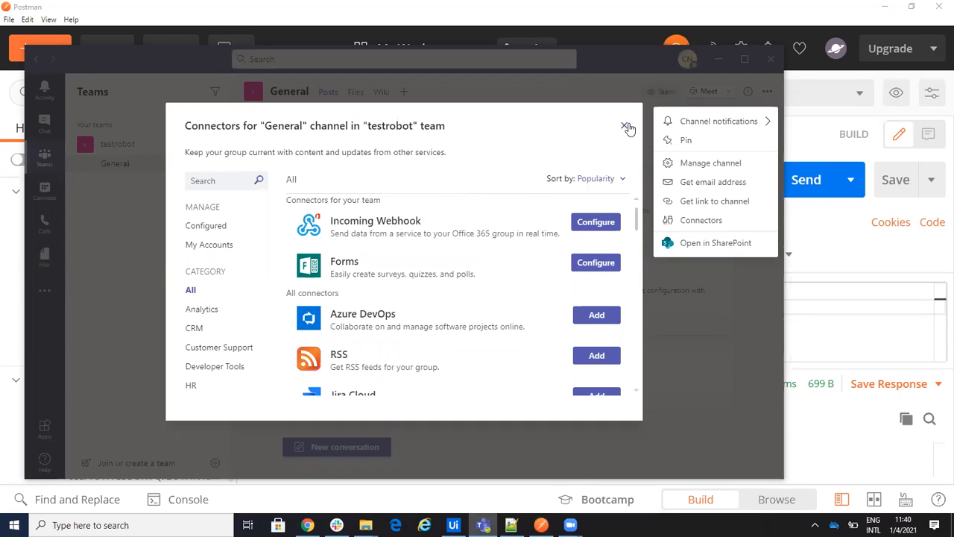
{"action": "left_click", "coordinate": [627, 127]}
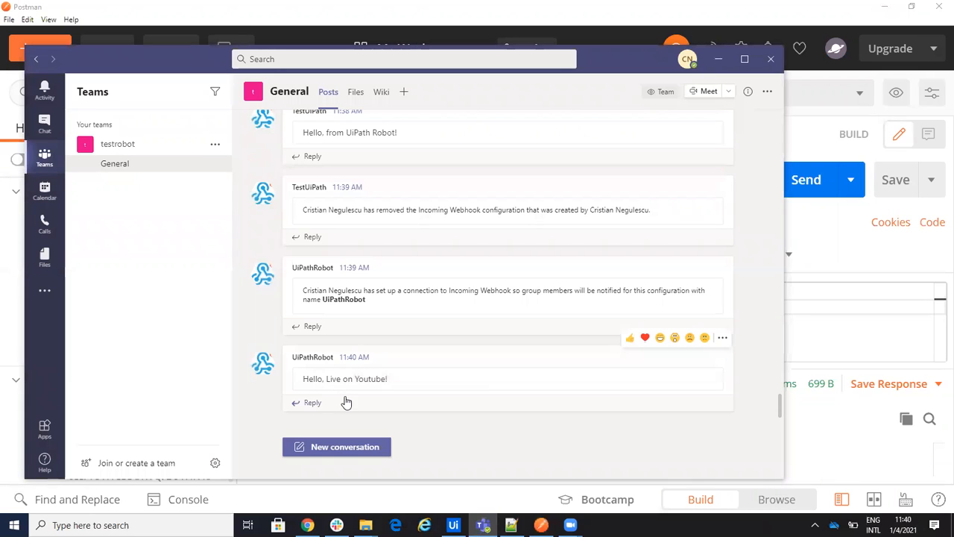
{"action": "mouse_move", "coordinate": [313, 378]}
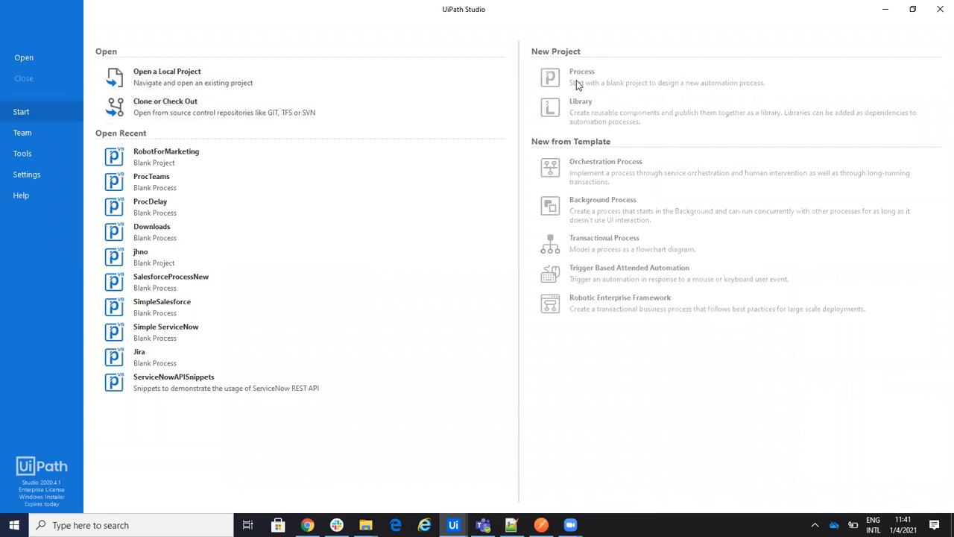
Step: Create a blank Process project named 'msteams' from the Start page
{"action": "left_click", "coordinate": [583, 71]}
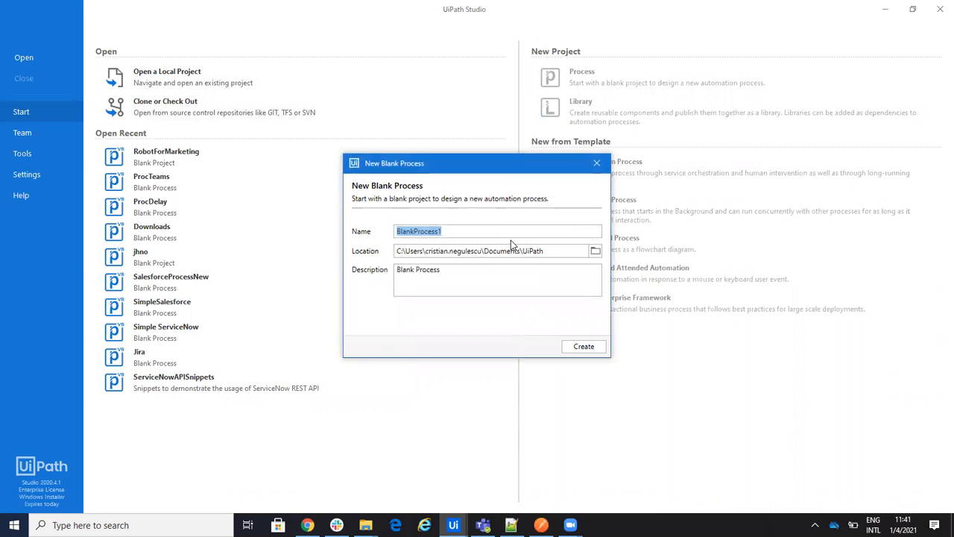
{"action": "type", "text": "msteams"}
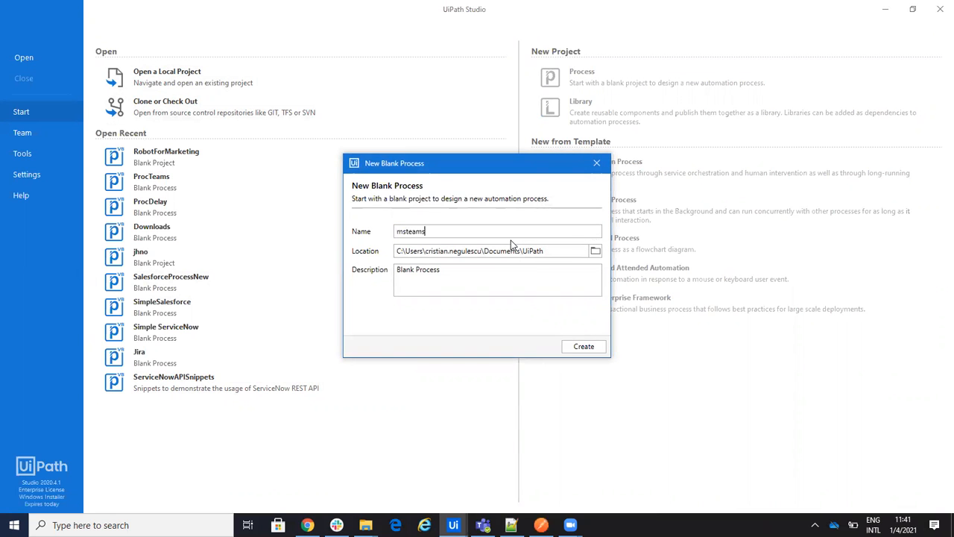
{"action": "left_click", "coordinate": [583, 346]}
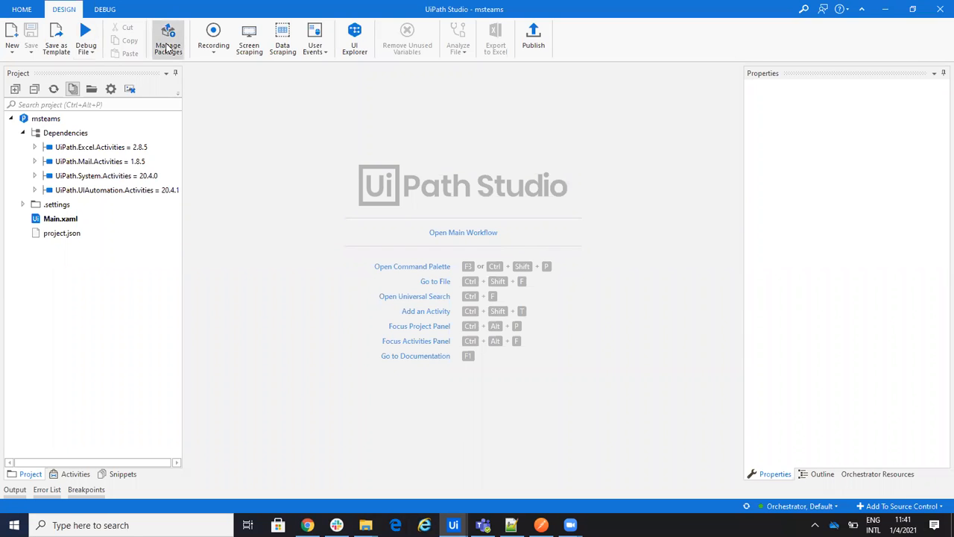
Step: Find UiPath.Web.Activities in the Gallery, install it, and save the project dependencies
{"action": "left_click", "coordinate": [166, 35]}
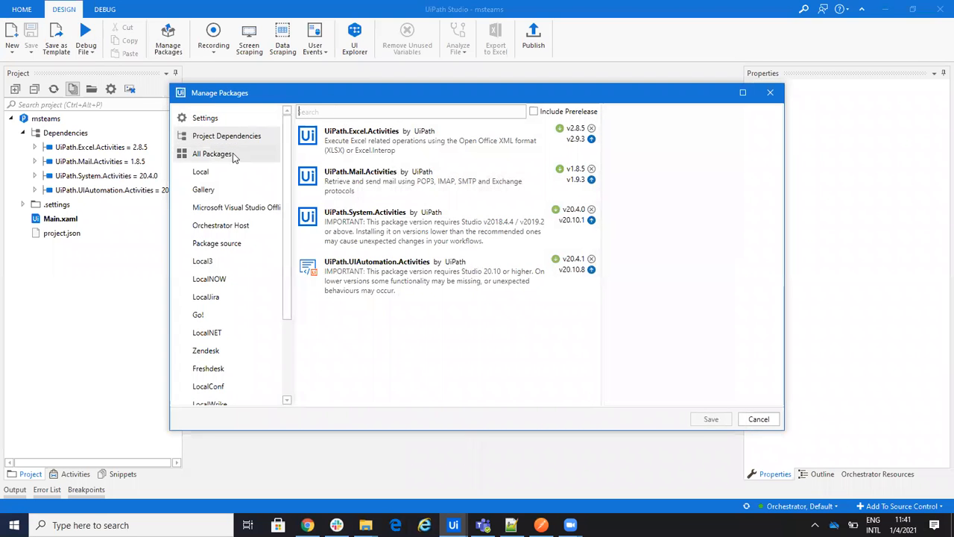
{"action": "left_click", "coordinate": [205, 350]}
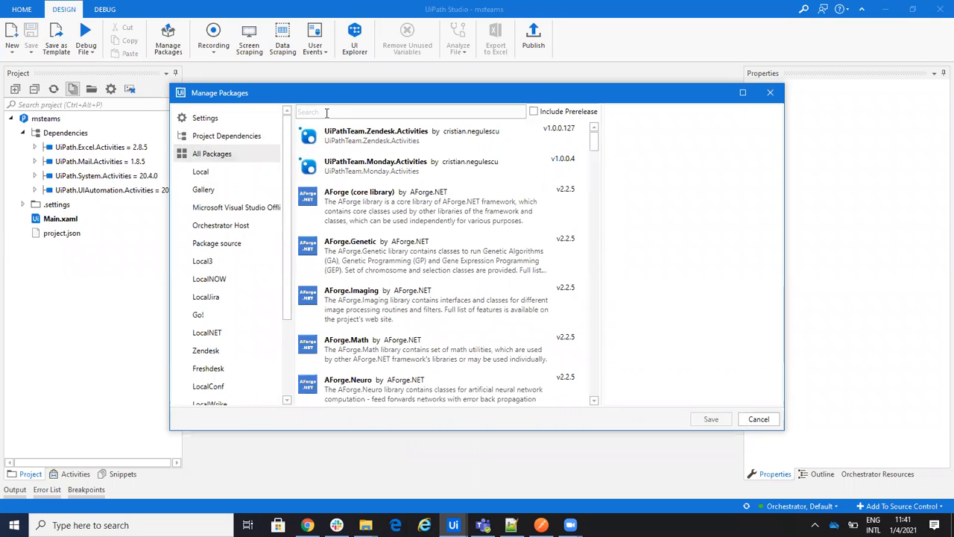
{"action": "type", "text": "webac"}
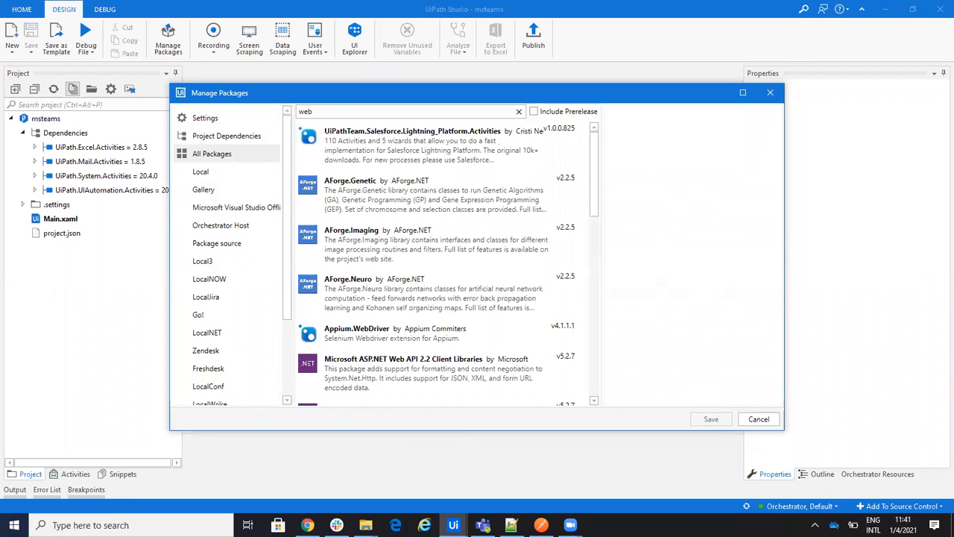
{"action": "left_click", "coordinate": [203, 188]}
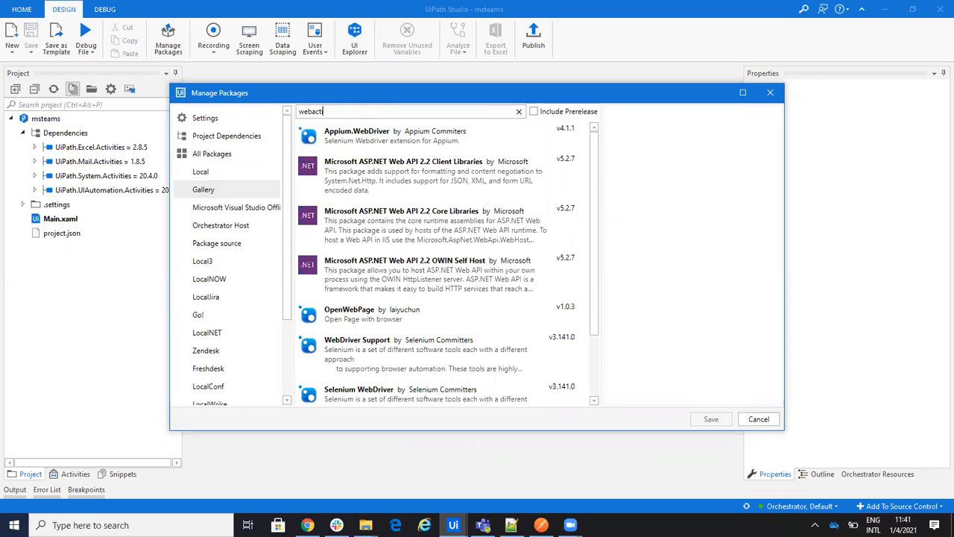
{"action": "key", "text": "Backspace"}
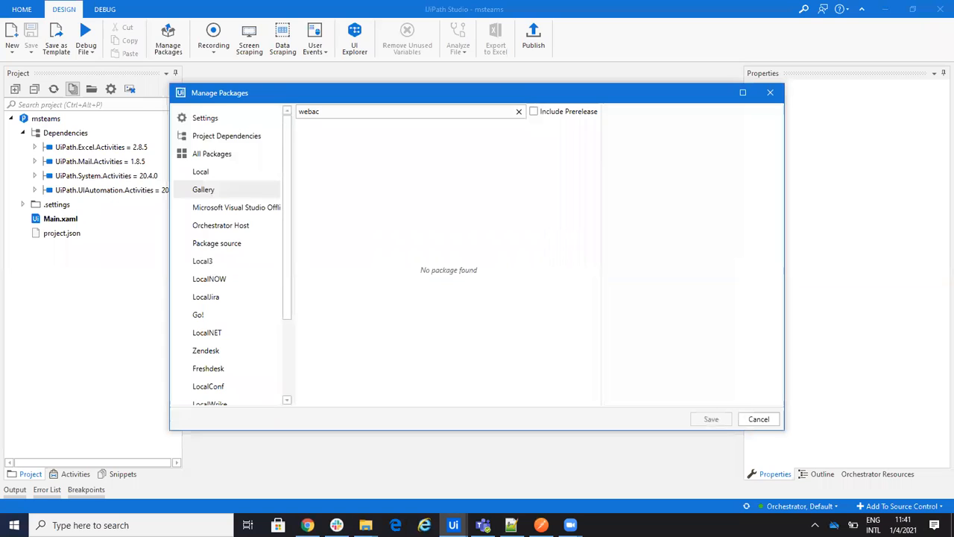
{"action": "mouse_move", "coordinate": [459, 61]}
{"action": "type", "text": "UiPath.Web"}
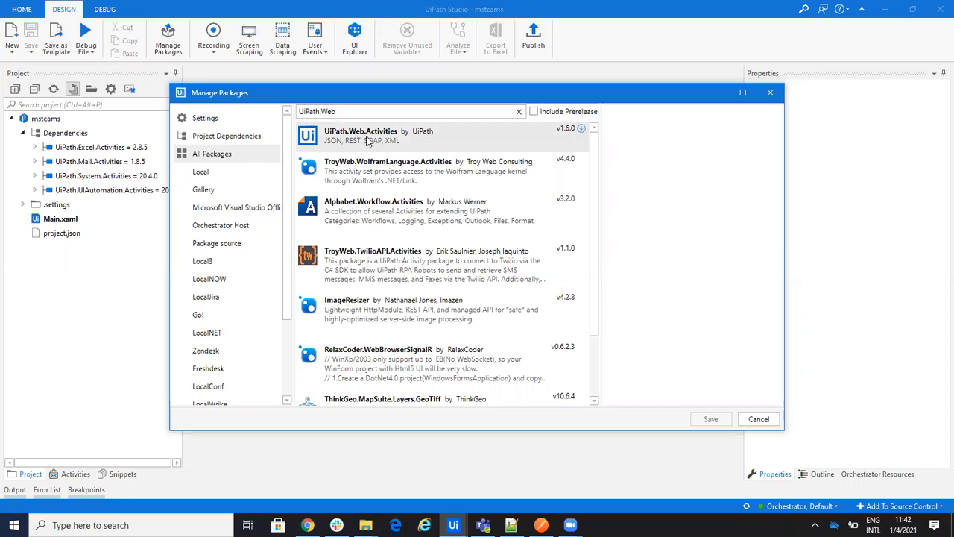
{"action": "left_click", "coordinate": [376, 135]}
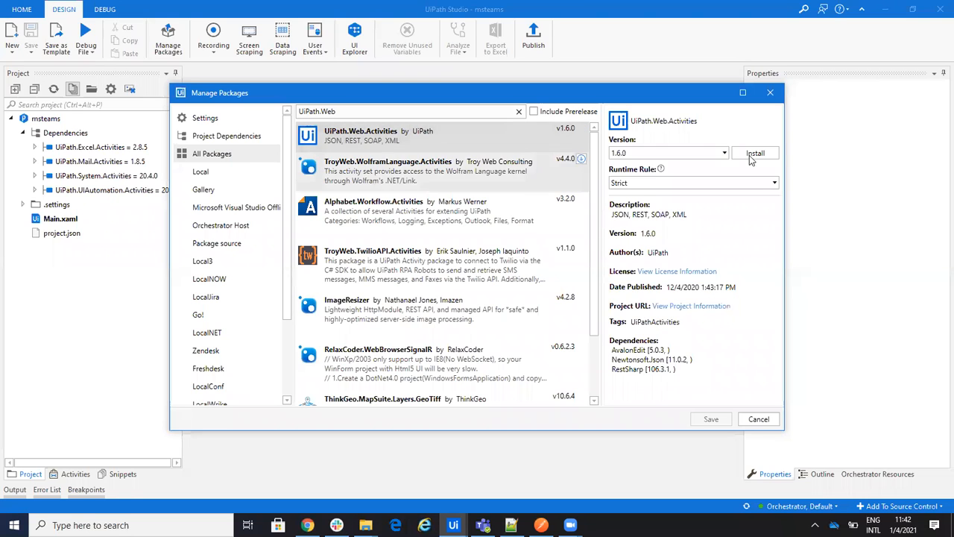
{"action": "left_click", "coordinate": [754, 153]}
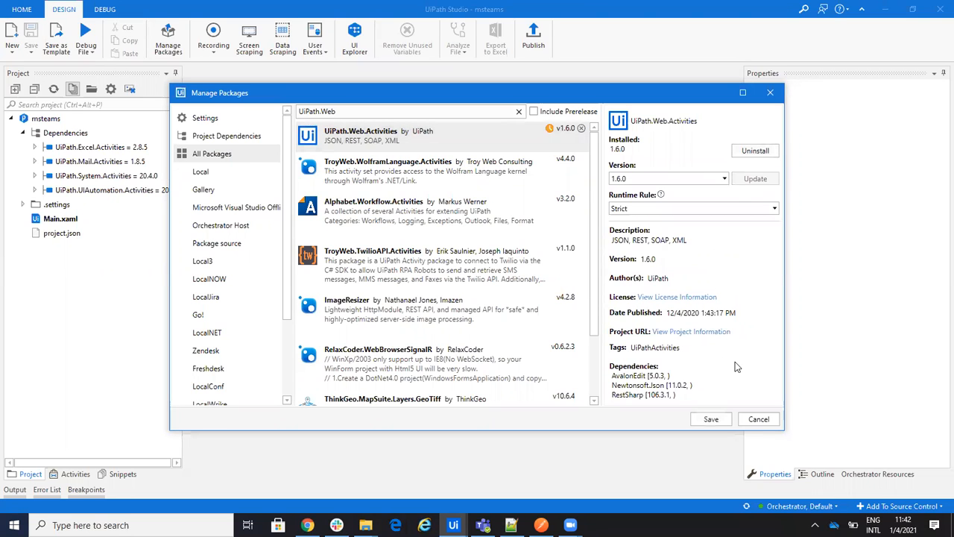
{"action": "left_click", "coordinate": [710, 418]}
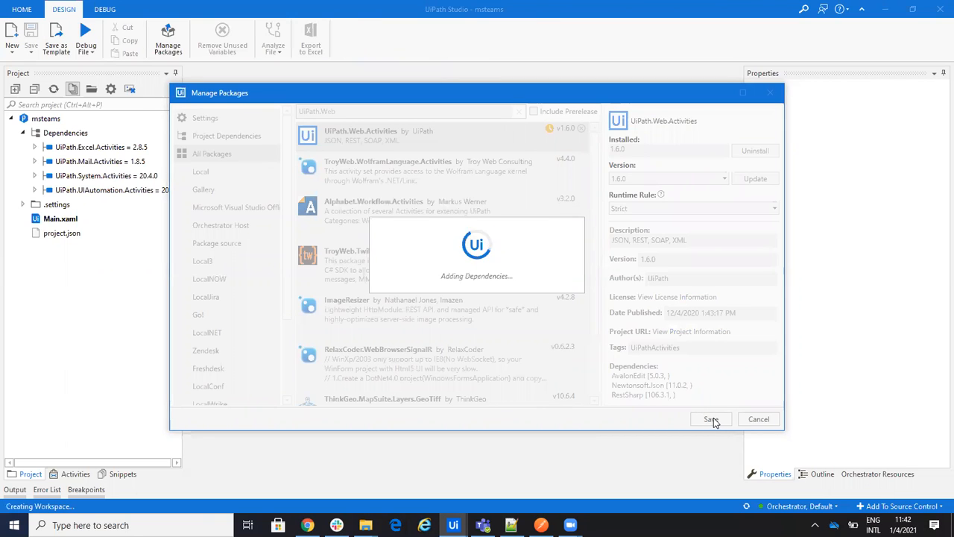
{"action": "left_click", "coordinate": [710, 419]}
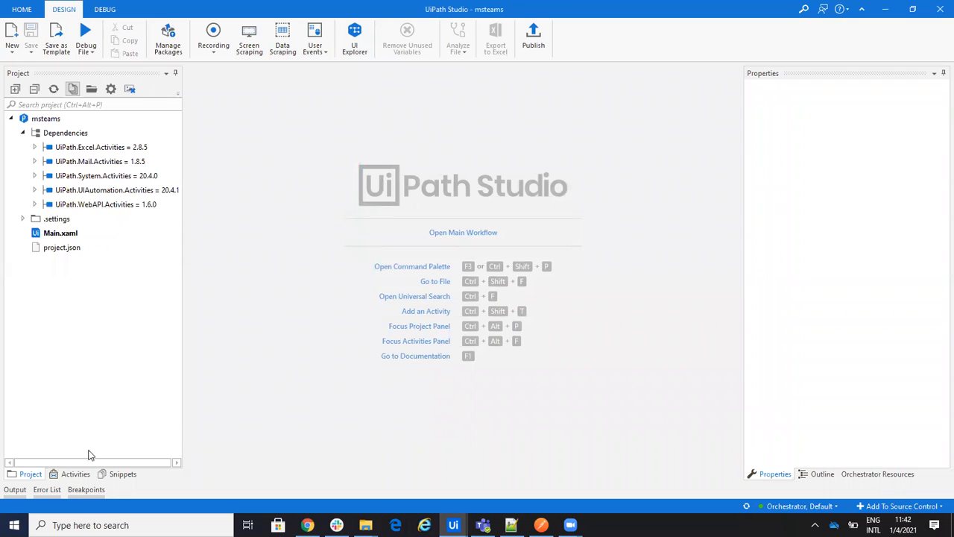
Step: Open Main.xaml and set the HTTP Request to POST to the Teams webhook URL
{"action": "left_click", "coordinate": [75, 474]}
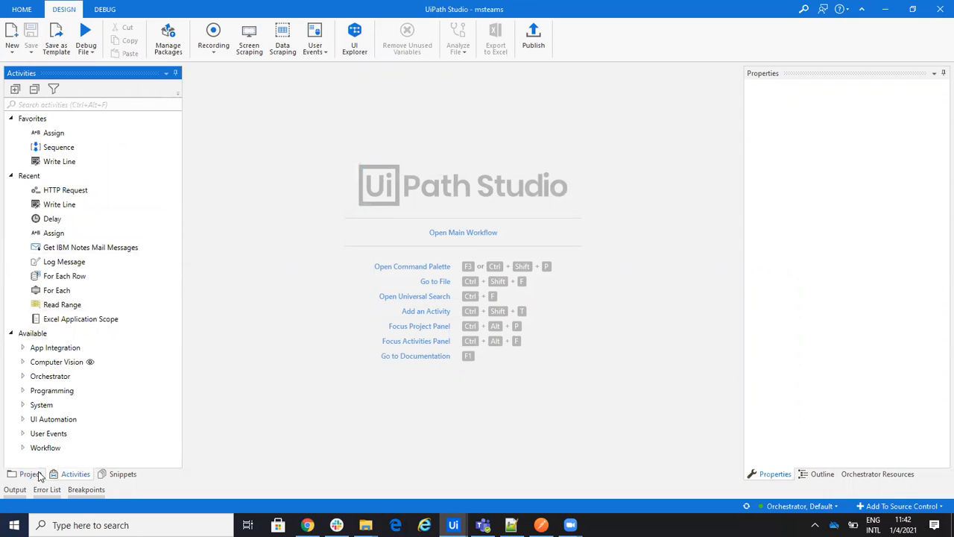
{"action": "left_click", "coordinate": [30, 474]}
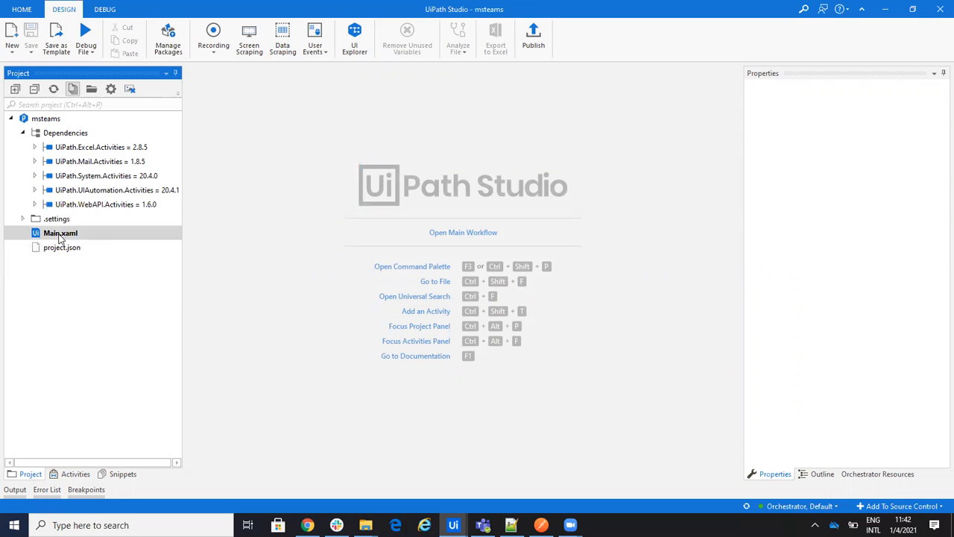
{"action": "double_click", "coordinate": [59, 232]}
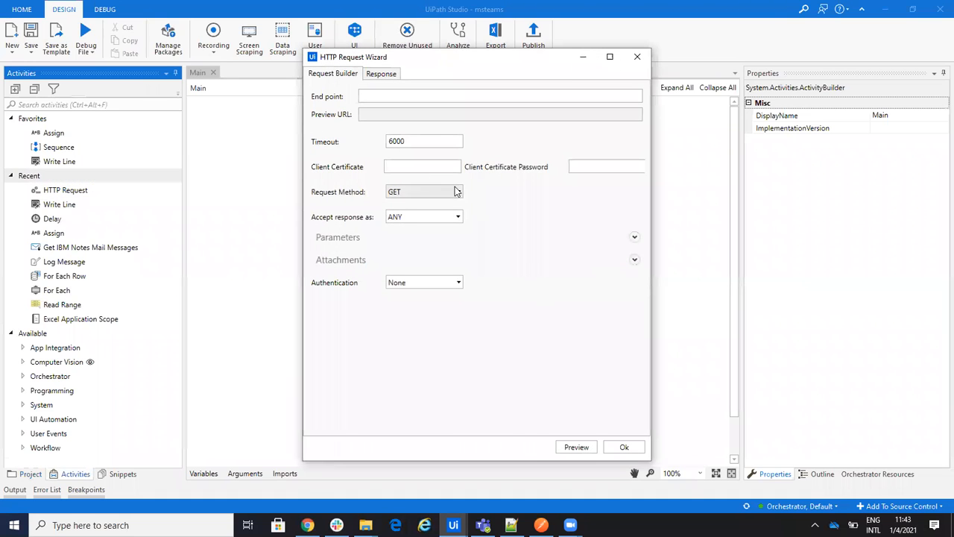
{"action": "left_click", "coordinate": [423, 191]}
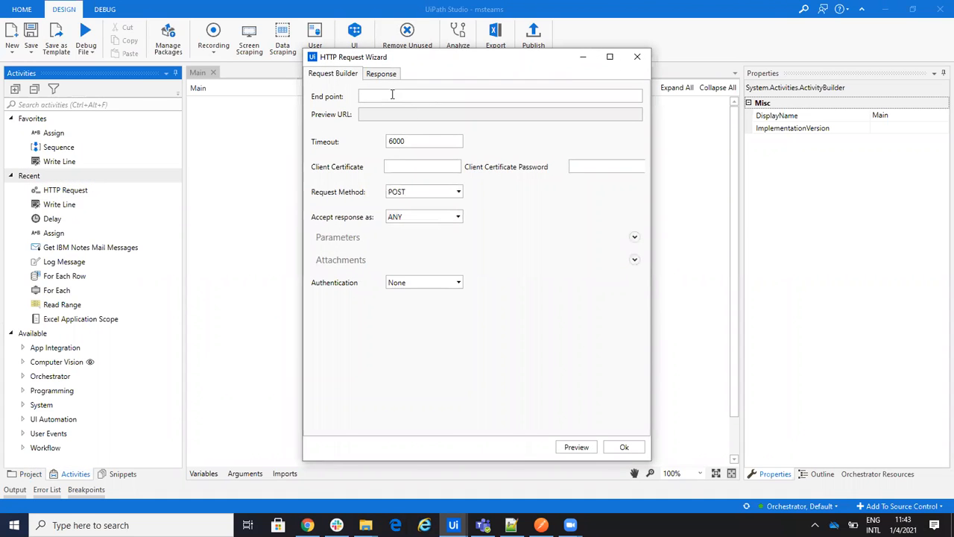
{"action": "type", "text": "webhook/5bfbc7c2afa74dc2bfba8ac24f04ed2b/4ed7bee7-1f15-4089-b8db-fe03d0c1ec92"}
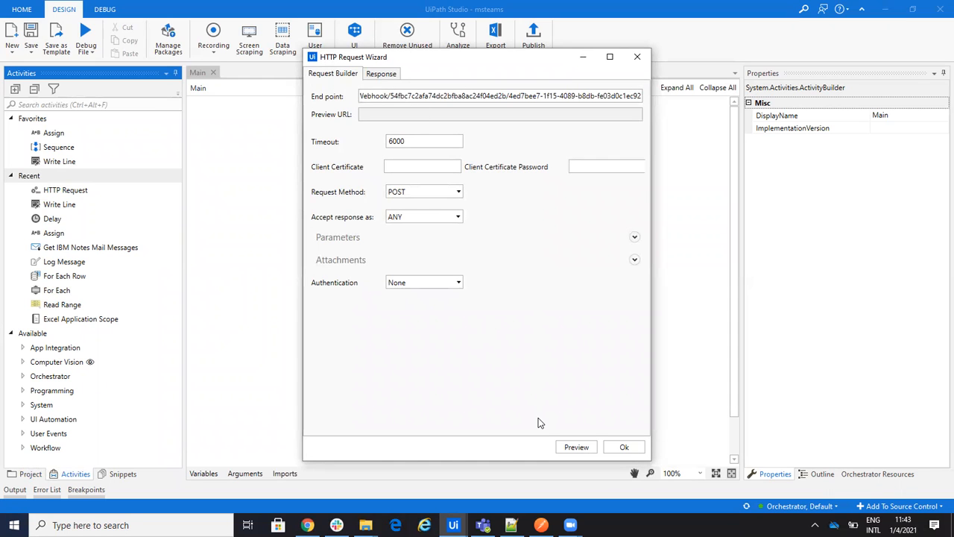
{"action": "mouse_move", "coordinate": [576, 423]}
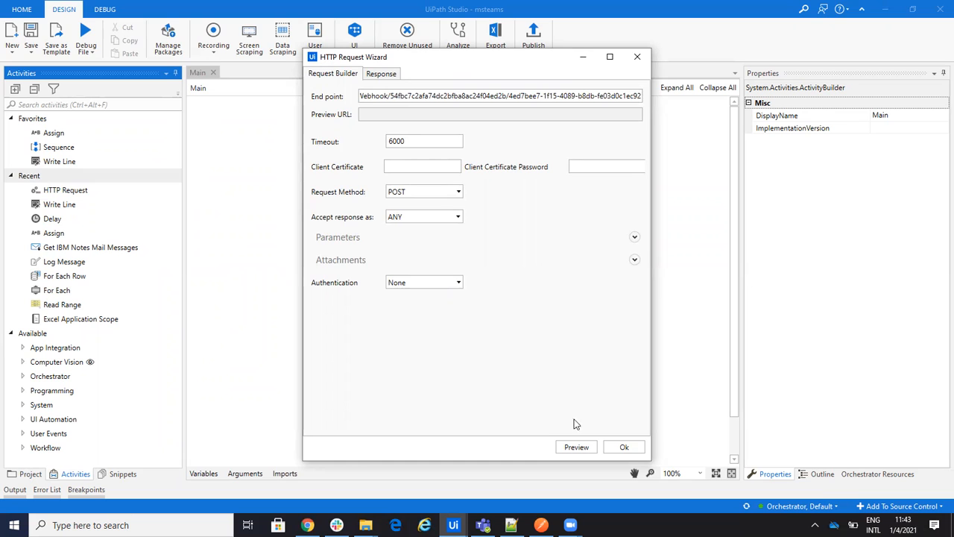
{"action": "left_click", "coordinate": [624, 446]}
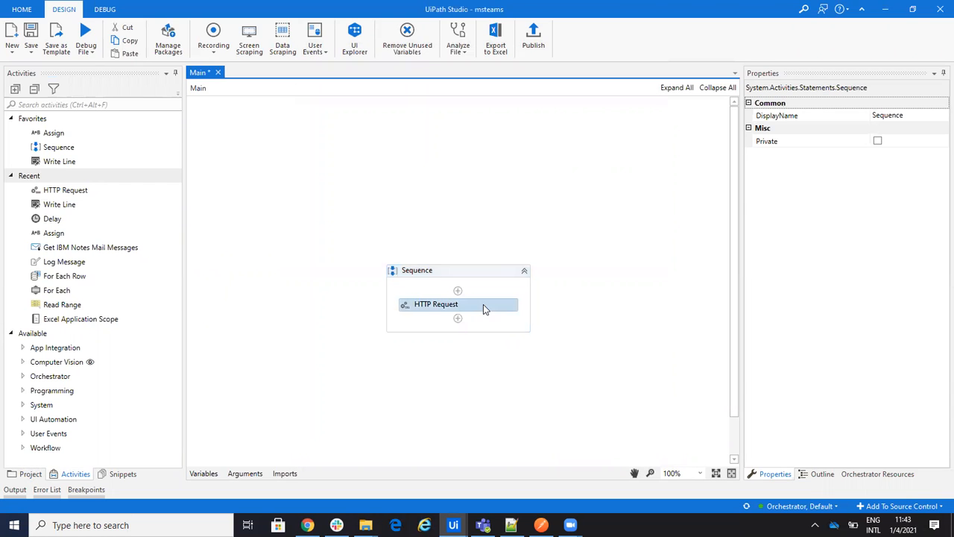
Step: Set the HTTP Request BodyFormat to application/json with a Body containing 'Helo fro Ulapth'
{"action": "left_click", "coordinate": [458, 304]}
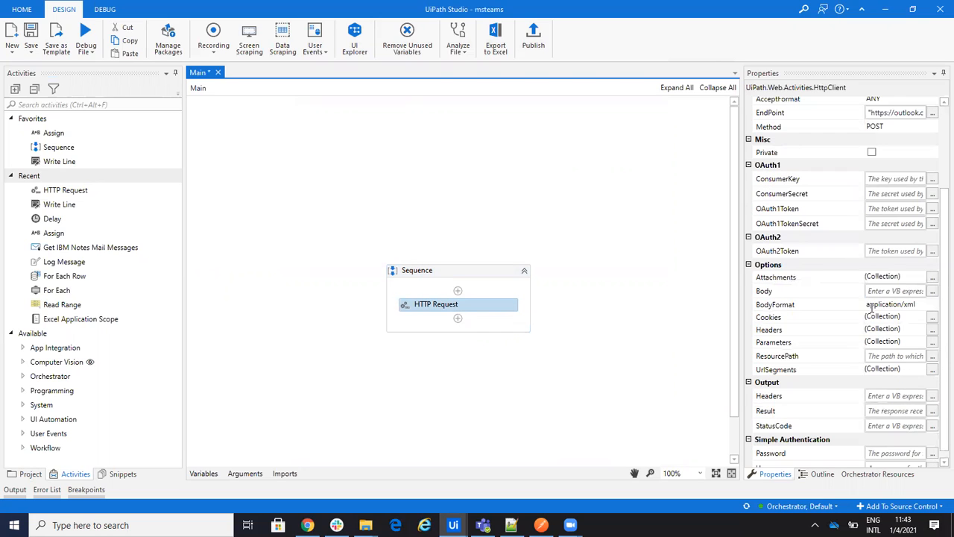
{"action": "left_click", "coordinate": [898, 304]}
{"action": "type", "text": "json"}
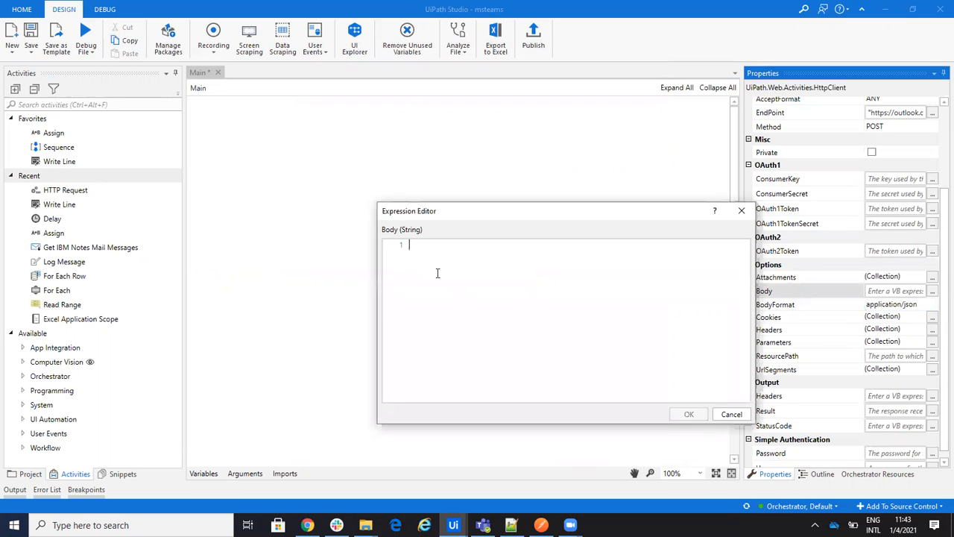
{"action": "type", "text": "\"\""}
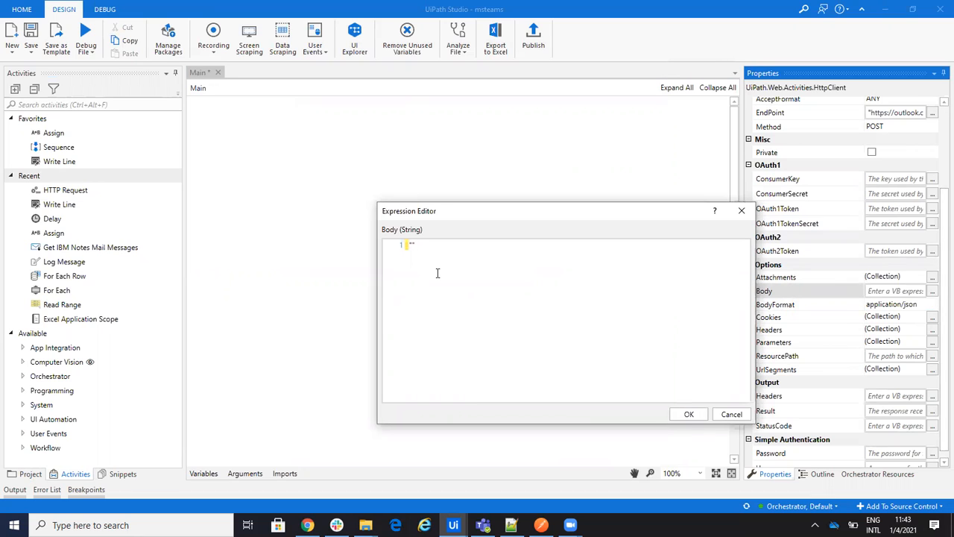
{"action": "type", "text": "0"}
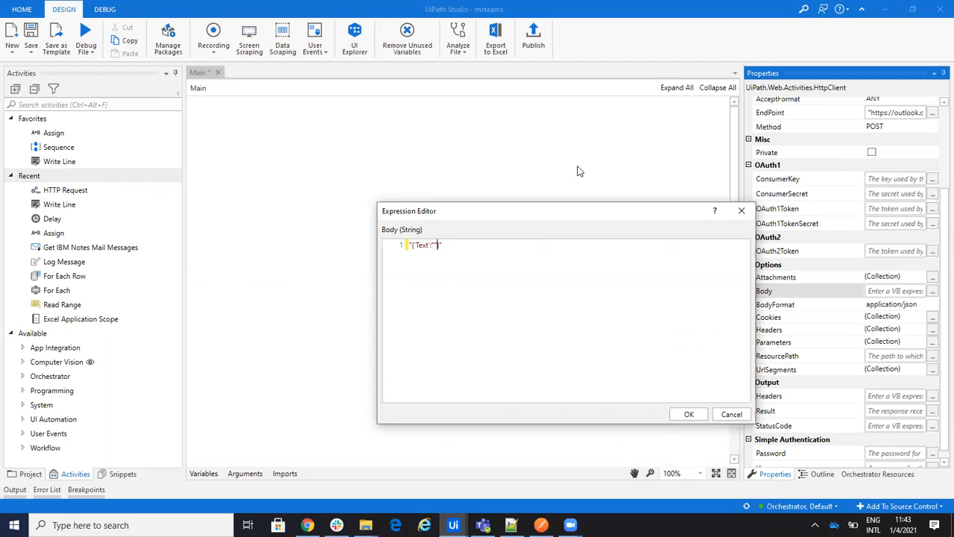
{"action": "key", "text": "BackSpace"}
{"action": "type", "text": "Helo fro Y"}
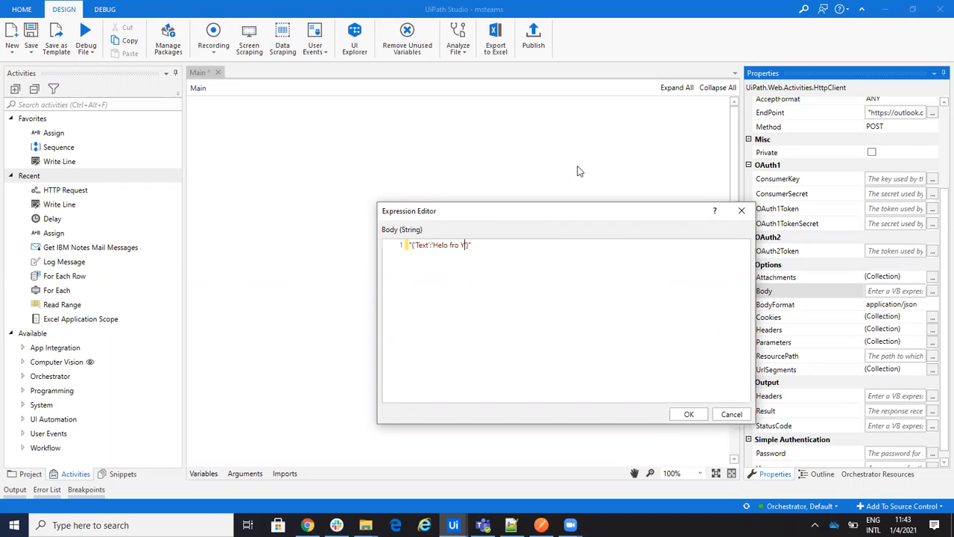
{"action": "type", "text": "Ulapth"}
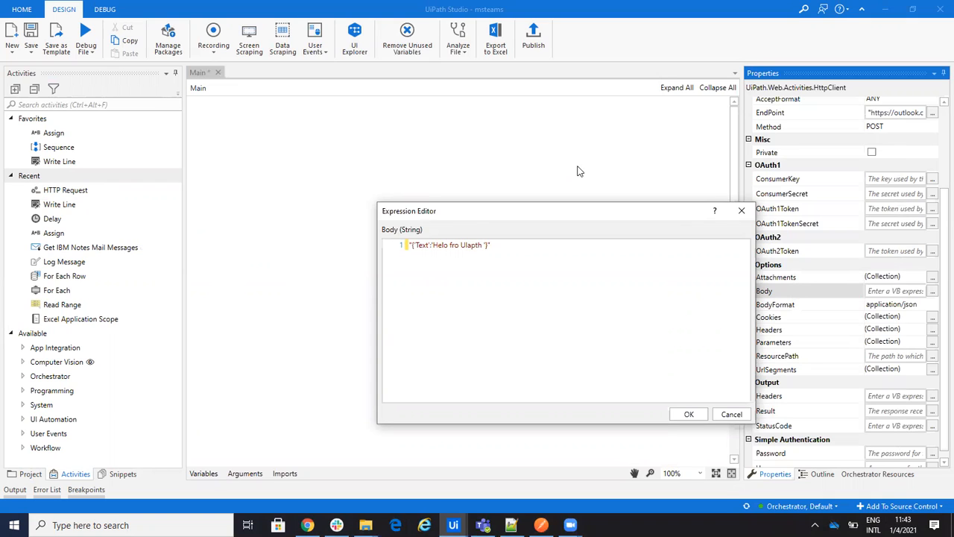
{"action": "left_click", "coordinate": [688, 414]}
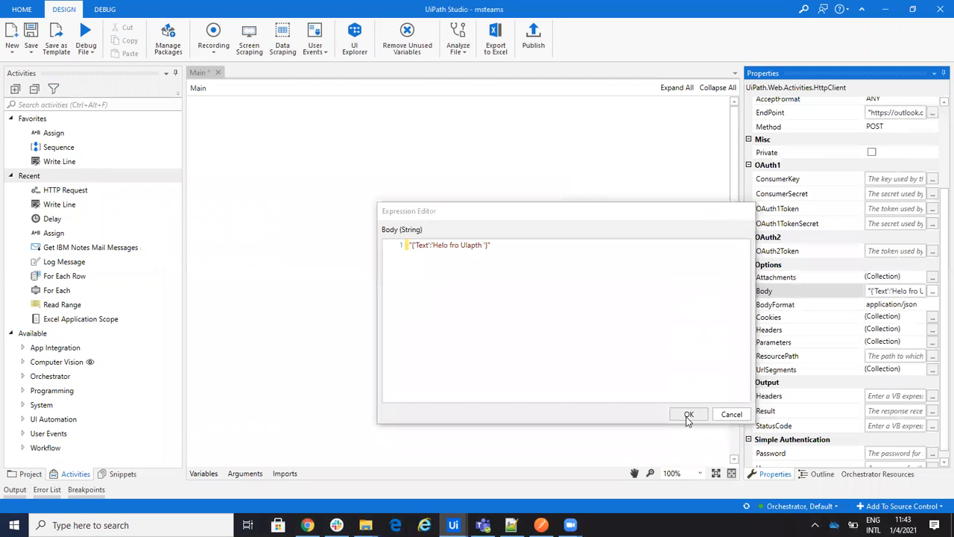
{"action": "left_click", "coordinate": [689, 413]}
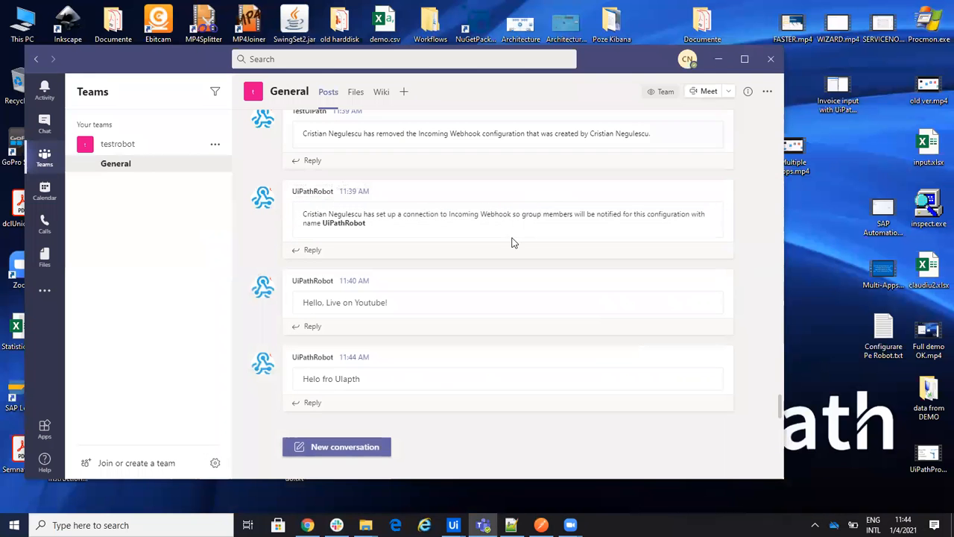
{"action": "mouse_move", "coordinate": [312, 379]}
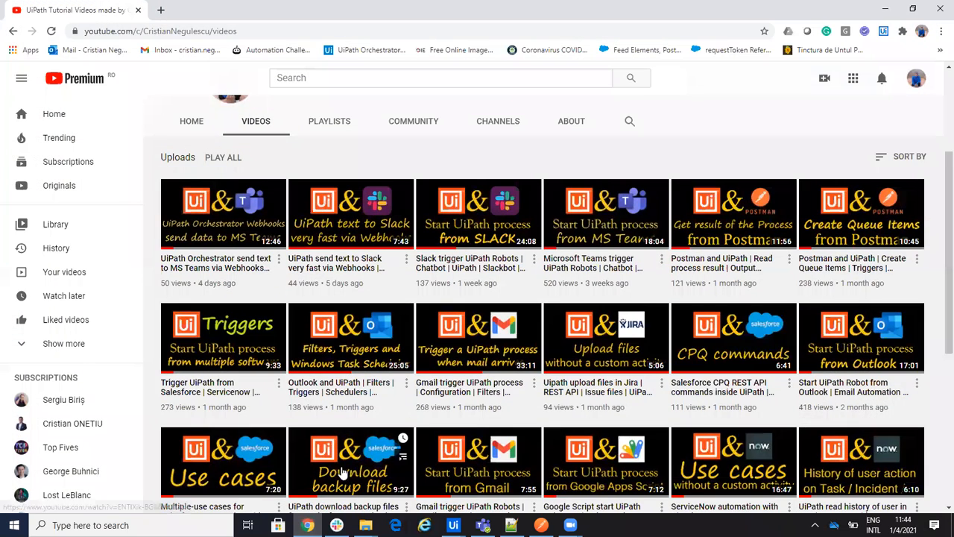
{"action": "scroll", "scroll_direction": "up", "scroll_amount": 3}
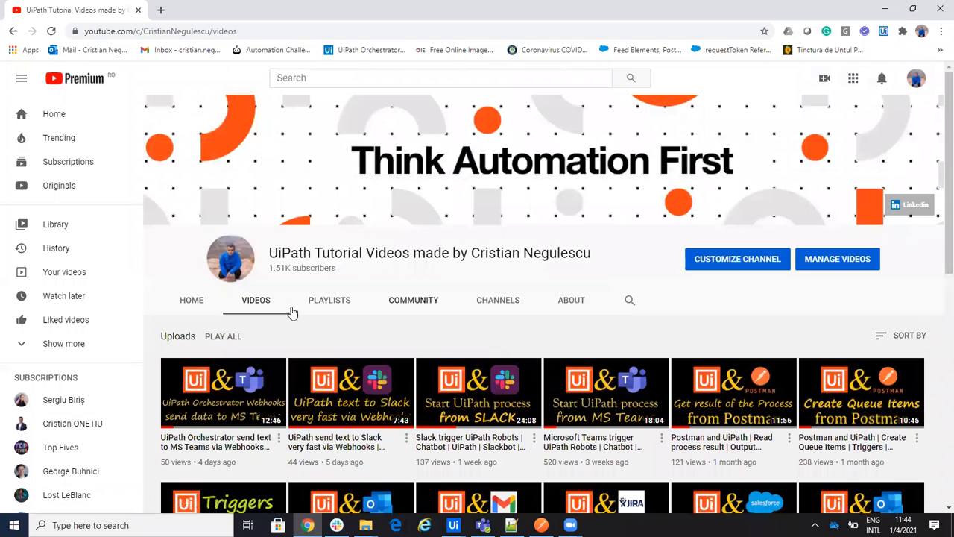
{"action": "mouse_move", "coordinate": [505, 507]}
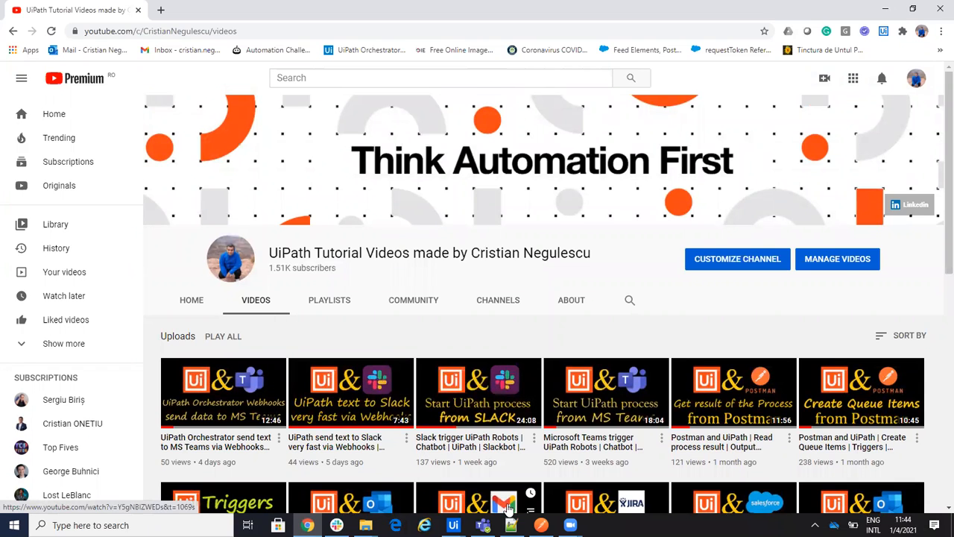
{"action": "scroll", "scroll_direction": "down", "scroll_amount": 3}
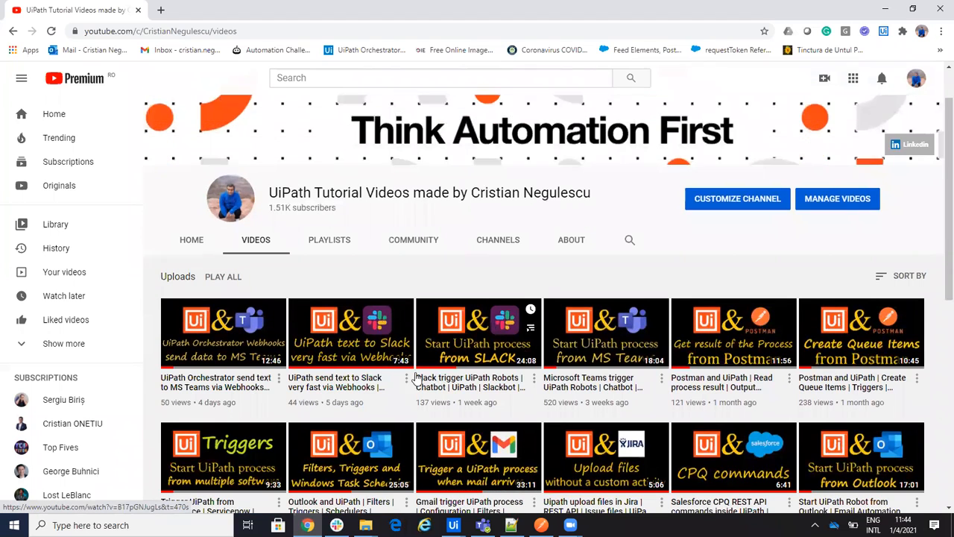
{"action": "mouse_move", "coordinate": [537, 429]}
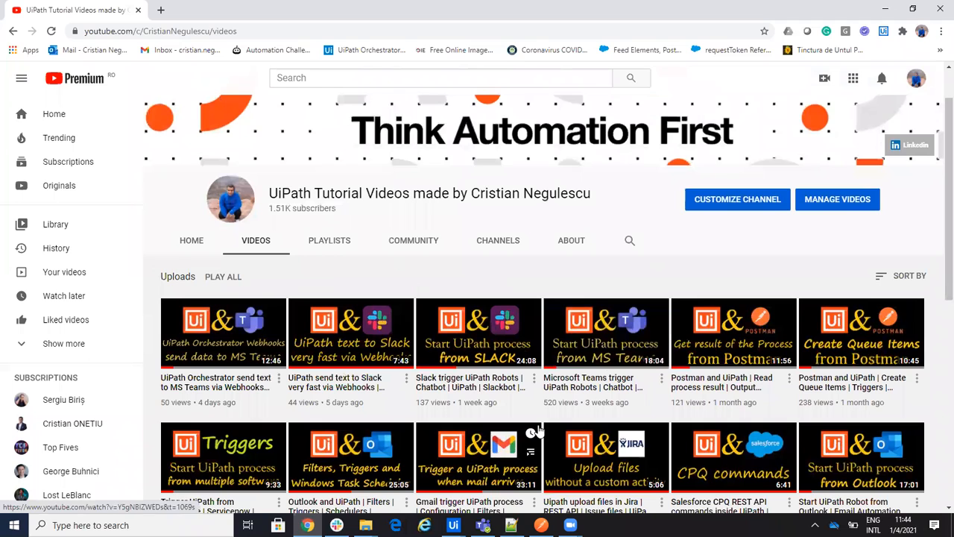
{"action": "mouse_move", "coordinate": [609, 397]}
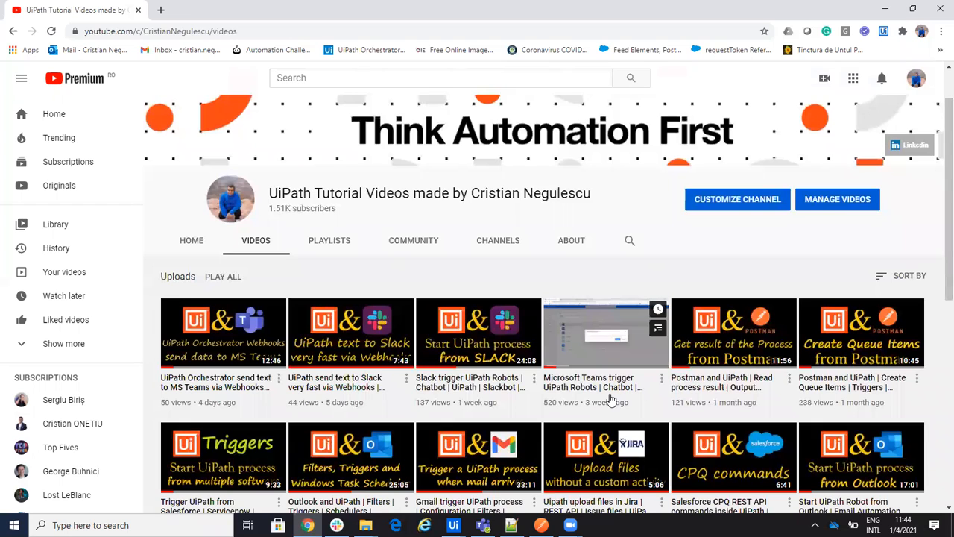
{"action": "mouse_move", "coordinate": [223, 334]}
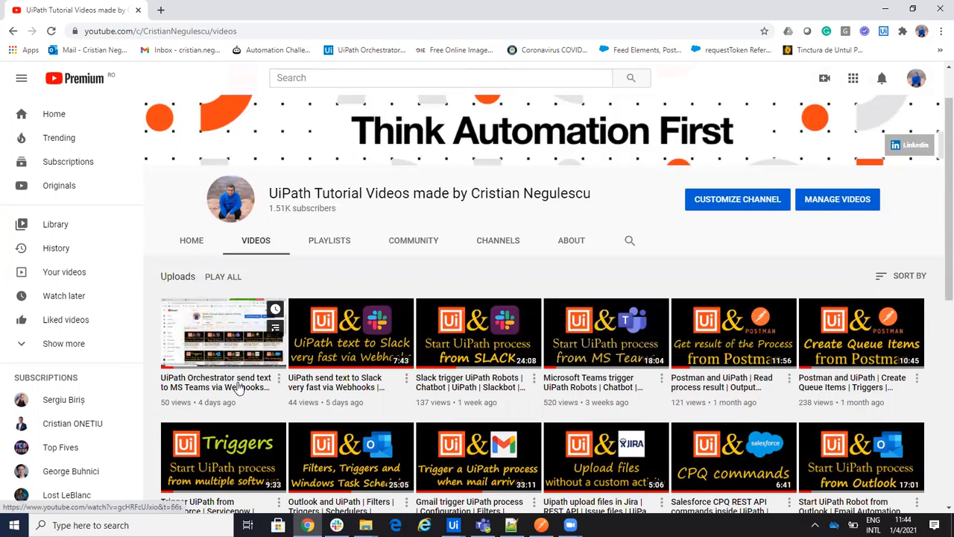
{"action": "mouse_move", "coordinate": [238, 388]}
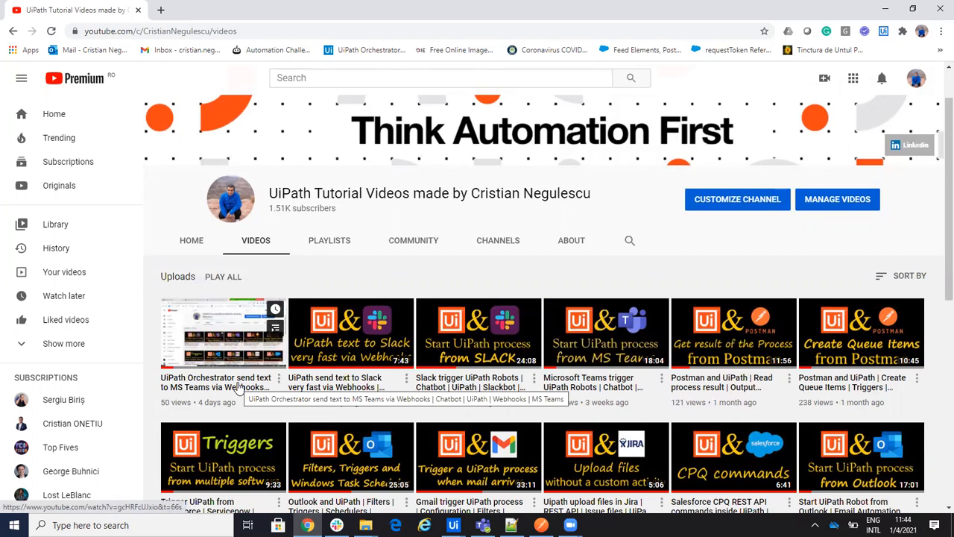